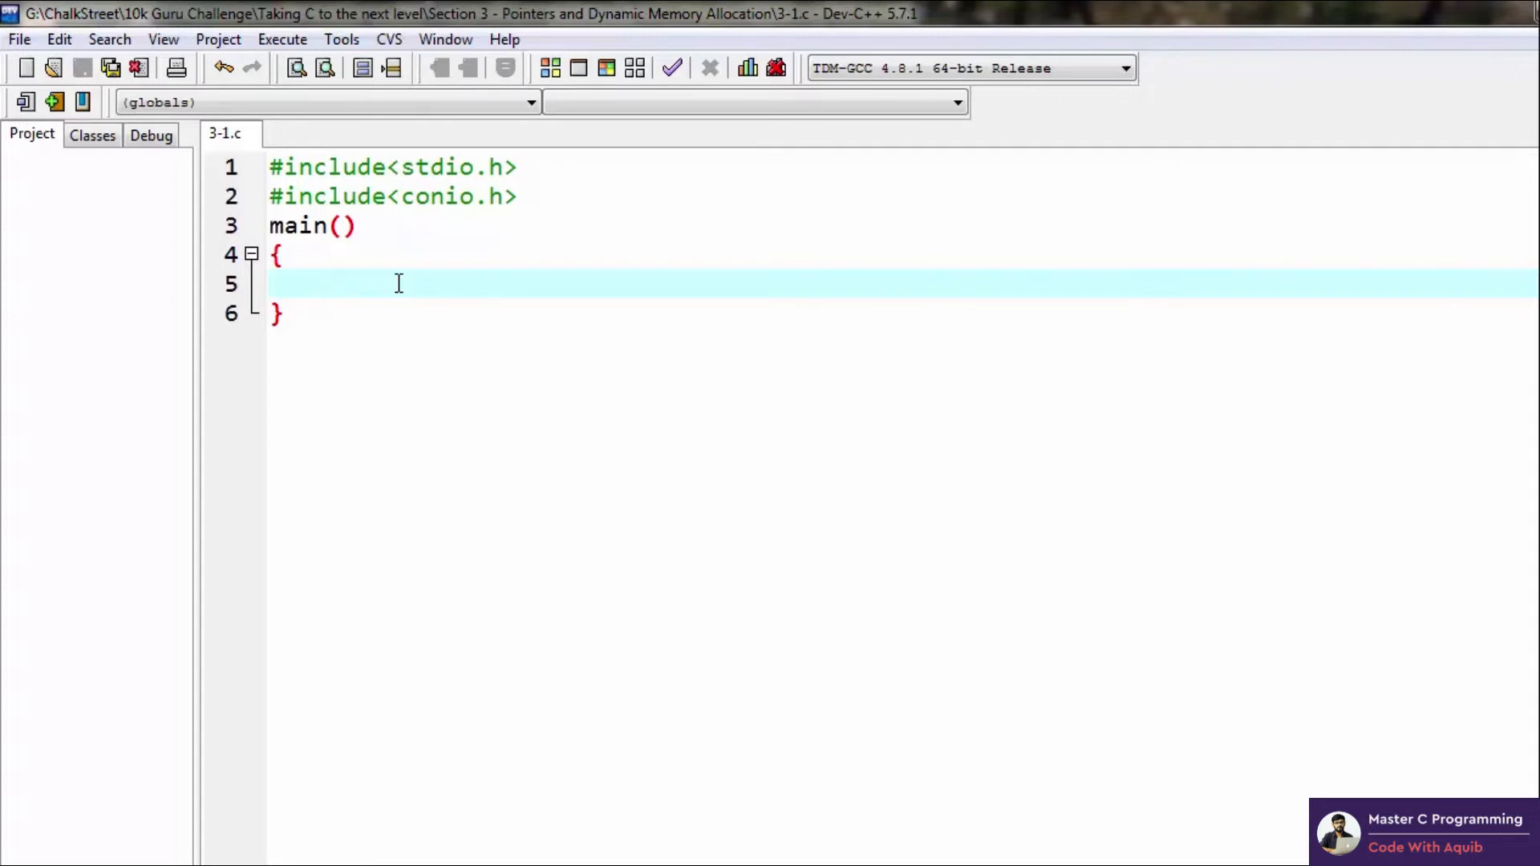
- Declare 'int *p;' in main and assign 'p=10;' on the next line
type("int")
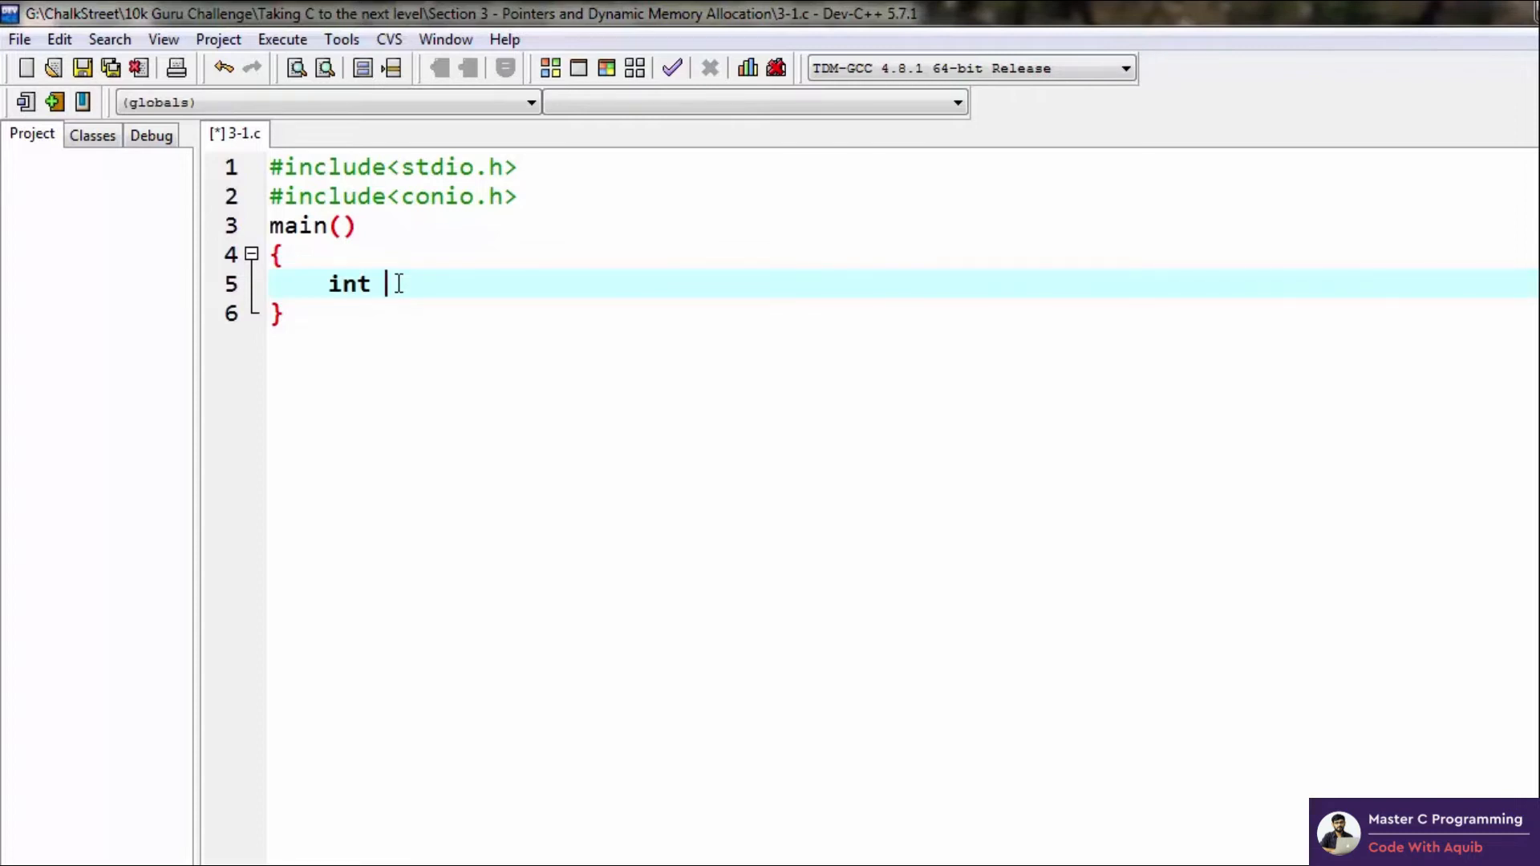
type("*")
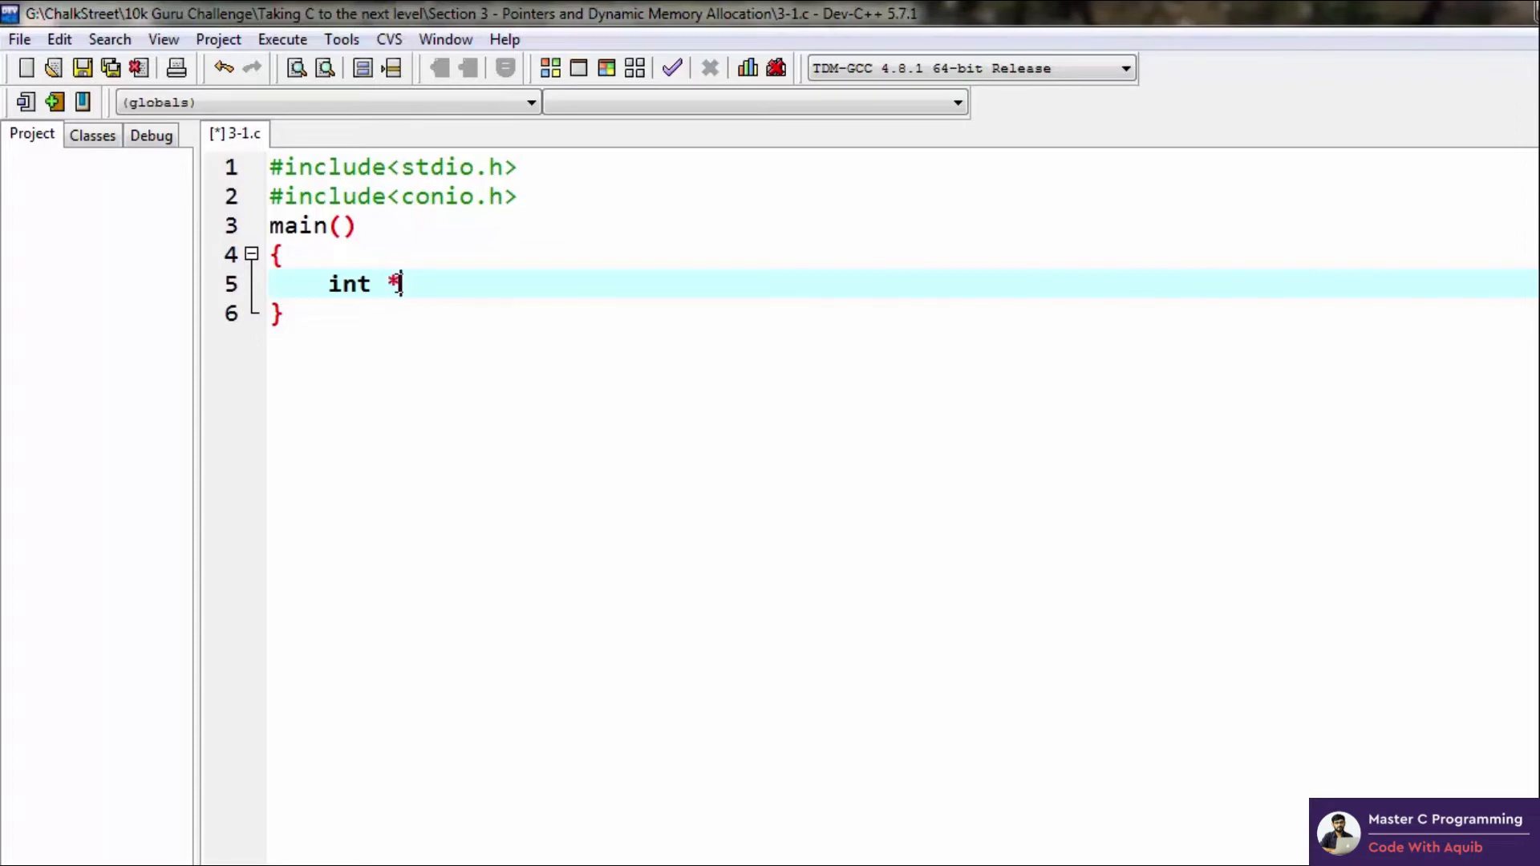
type("p;")
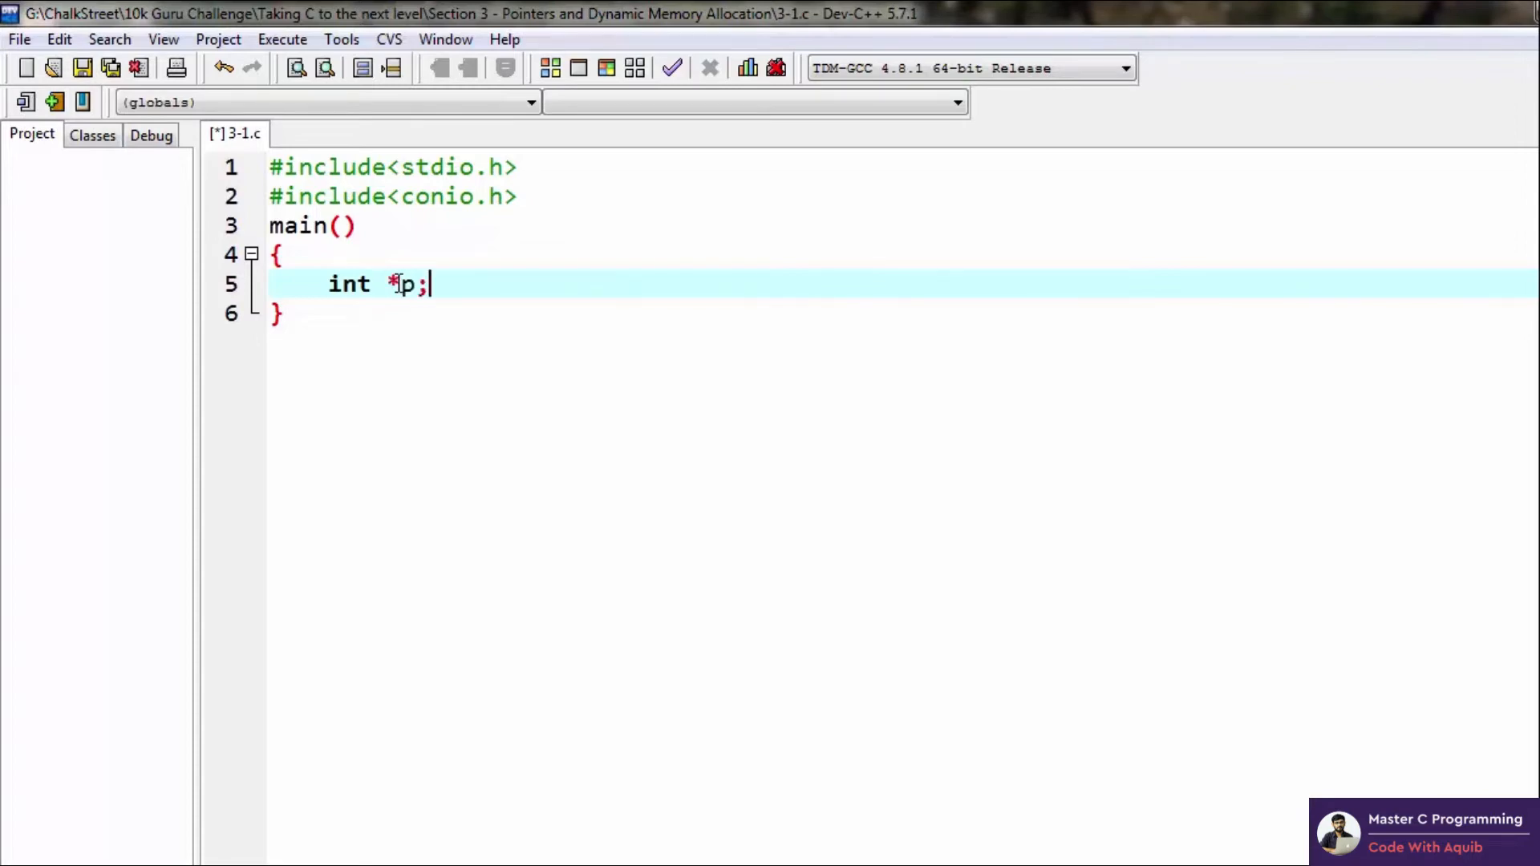
double_click(403, 284)
type("p=")
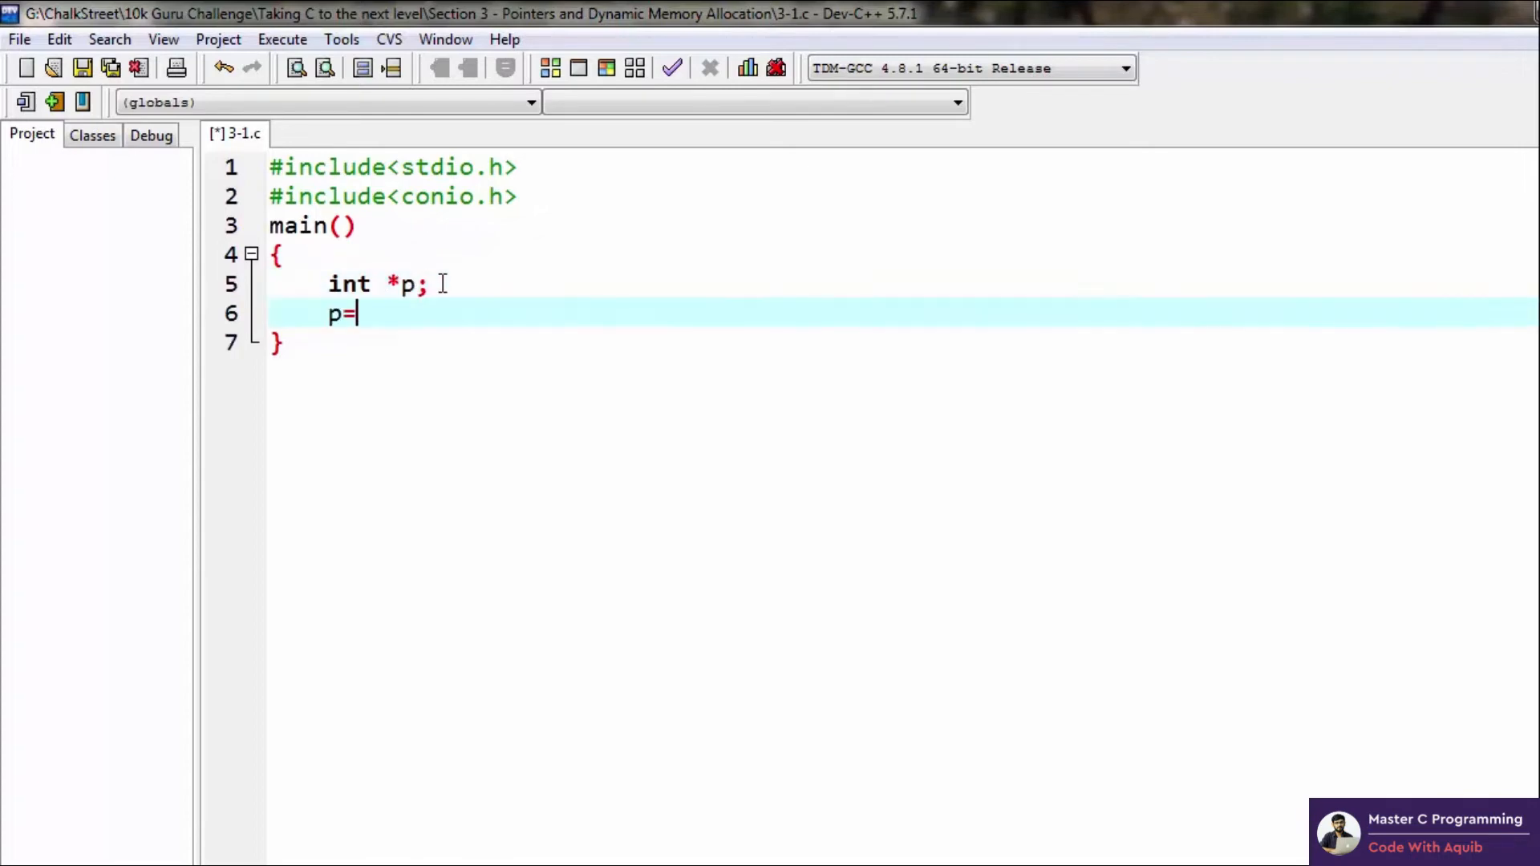
type("10;")
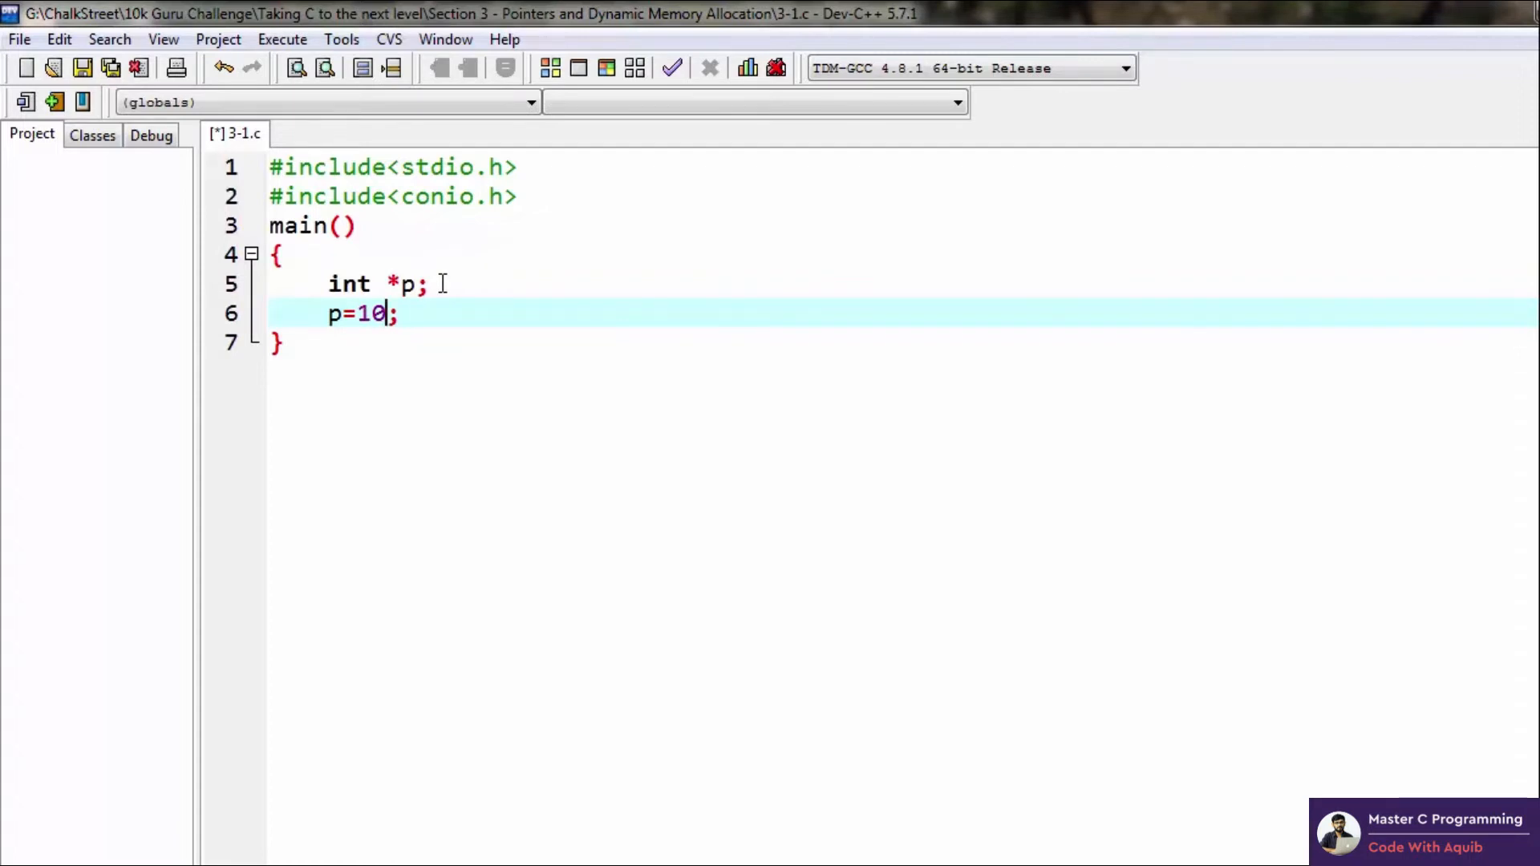
- Insert 'int i=10;' above the assignment and change it to read 'p=&i;'
type("in")
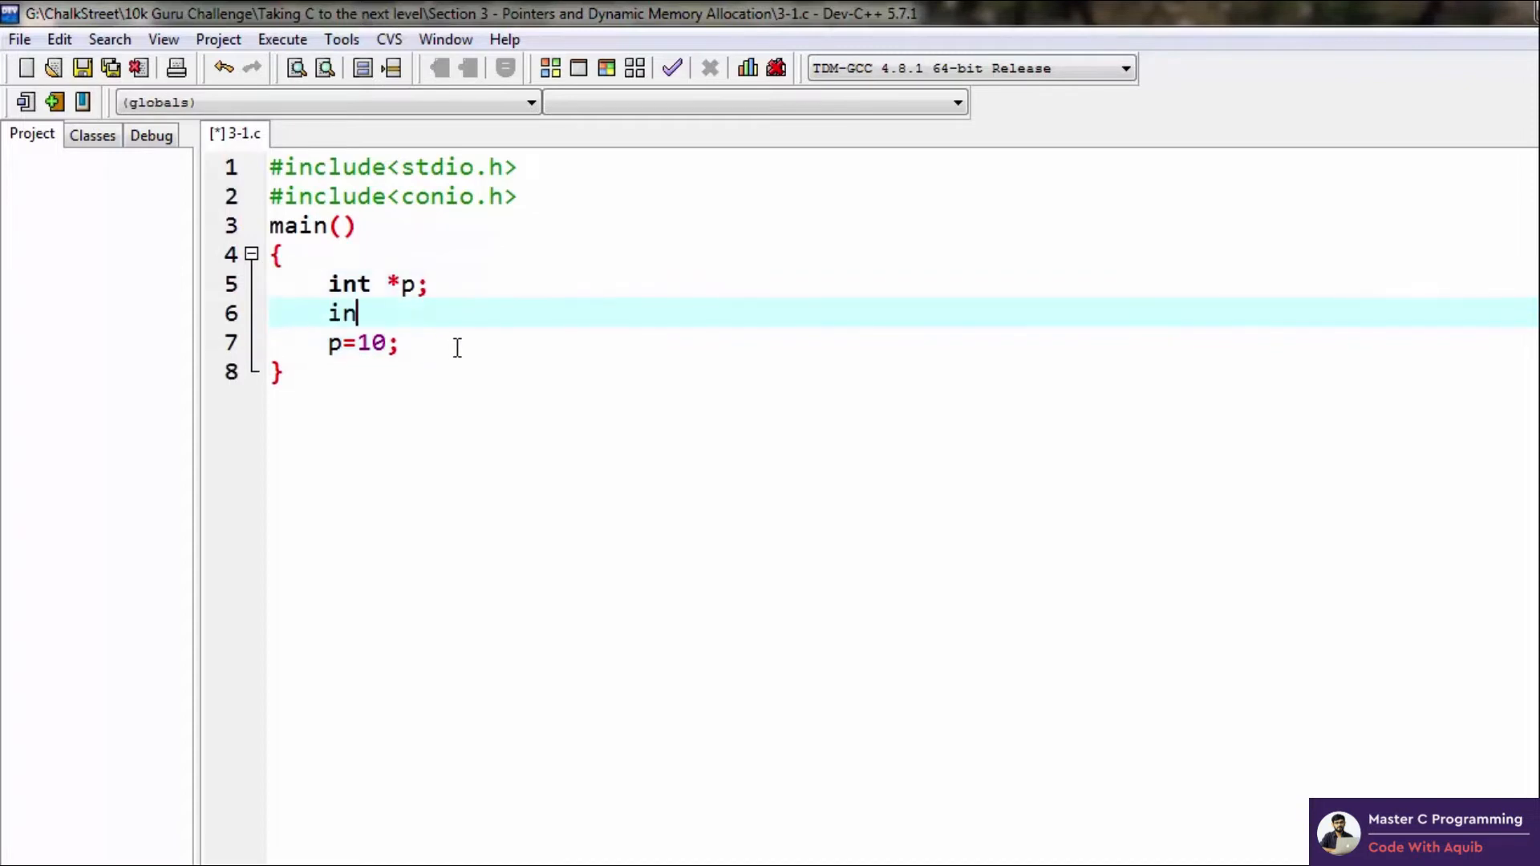
type("t i=1")
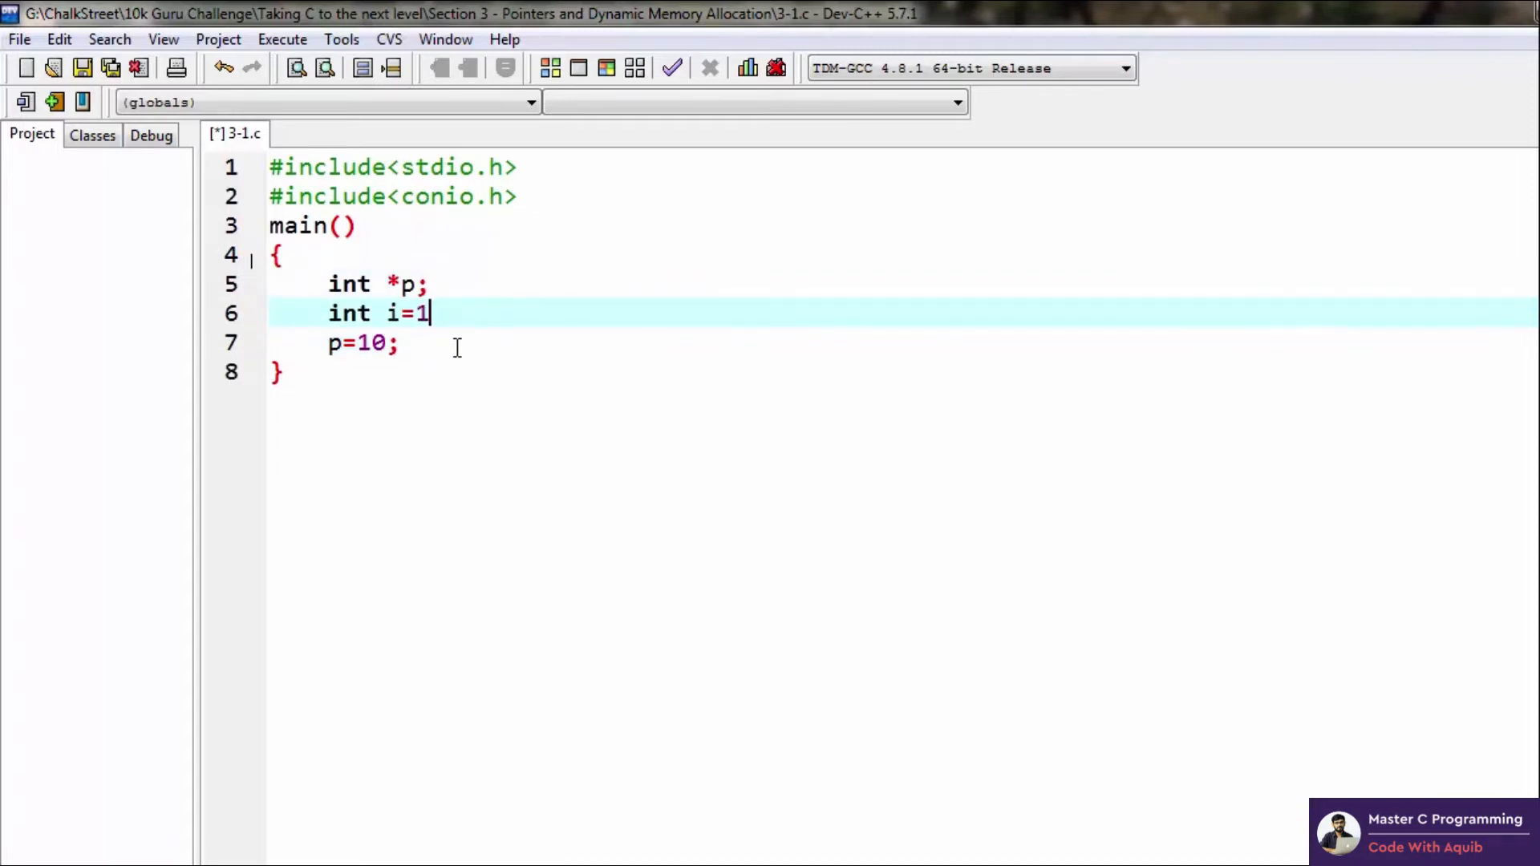
type("0;")
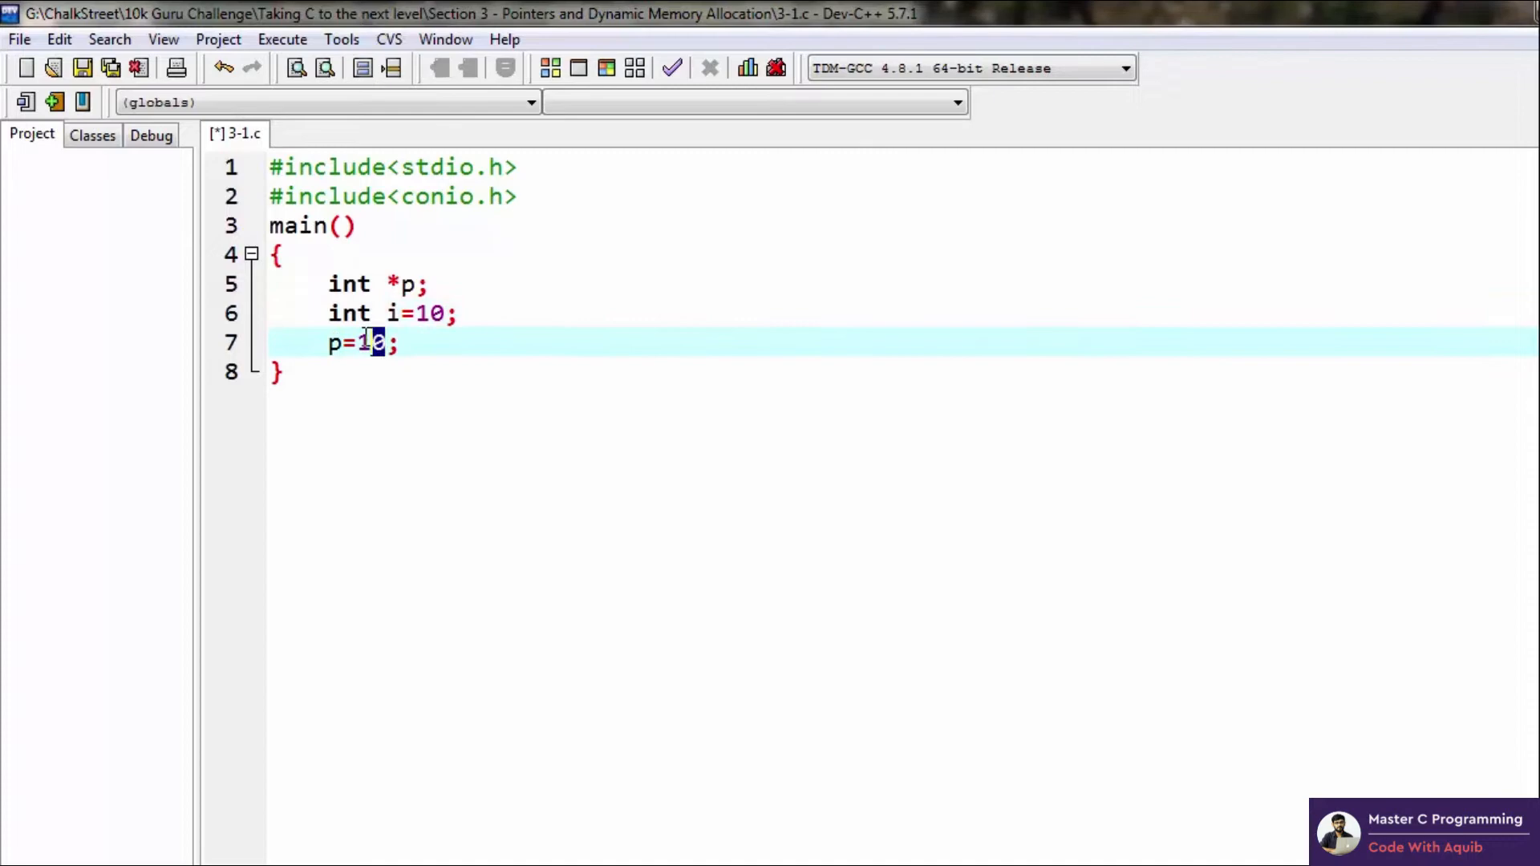
key("Backspace")
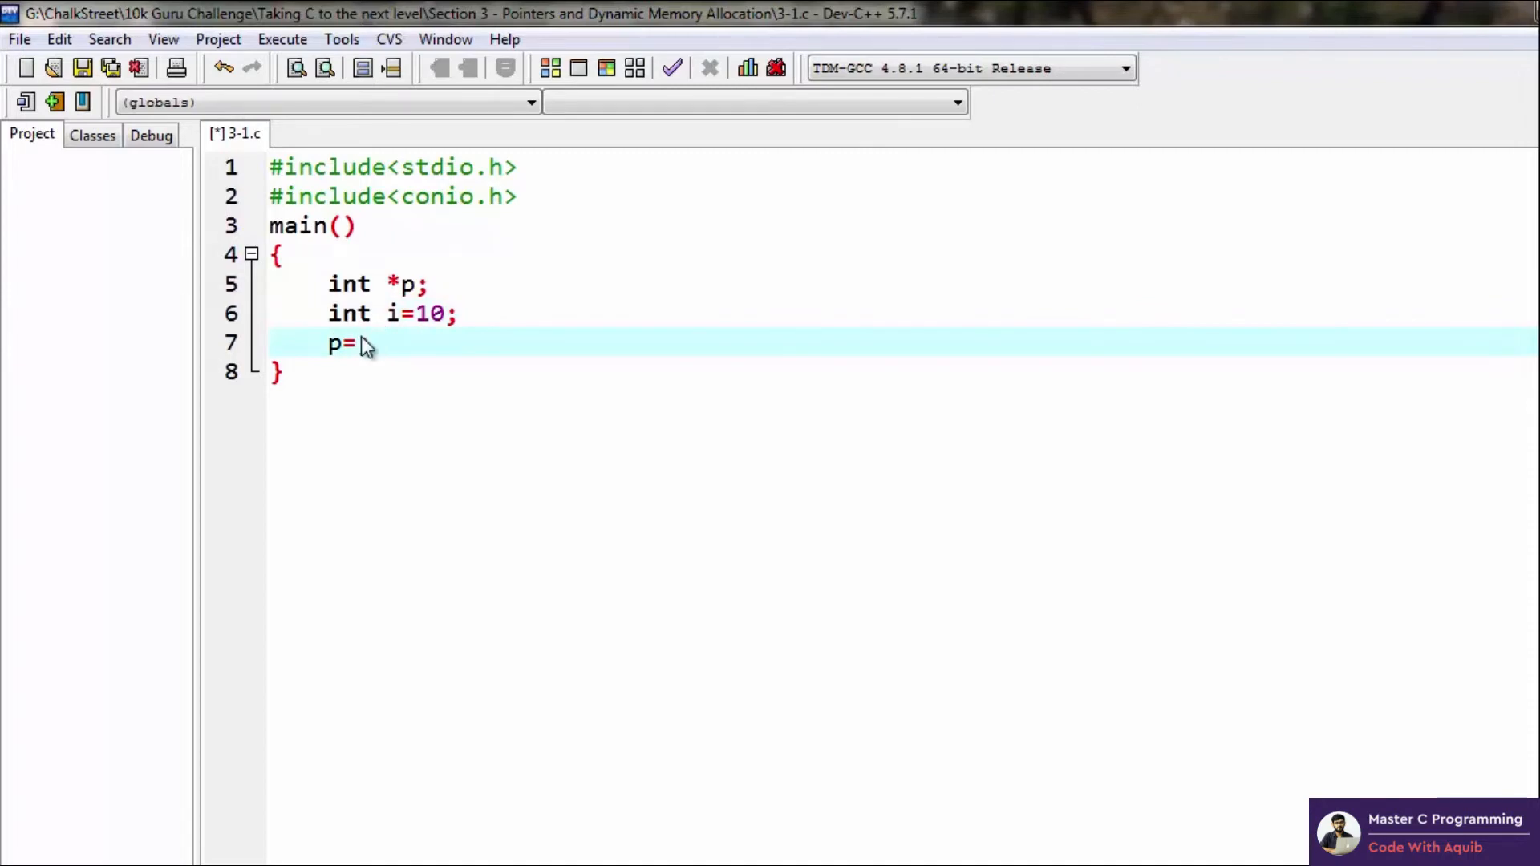
type("&i;")
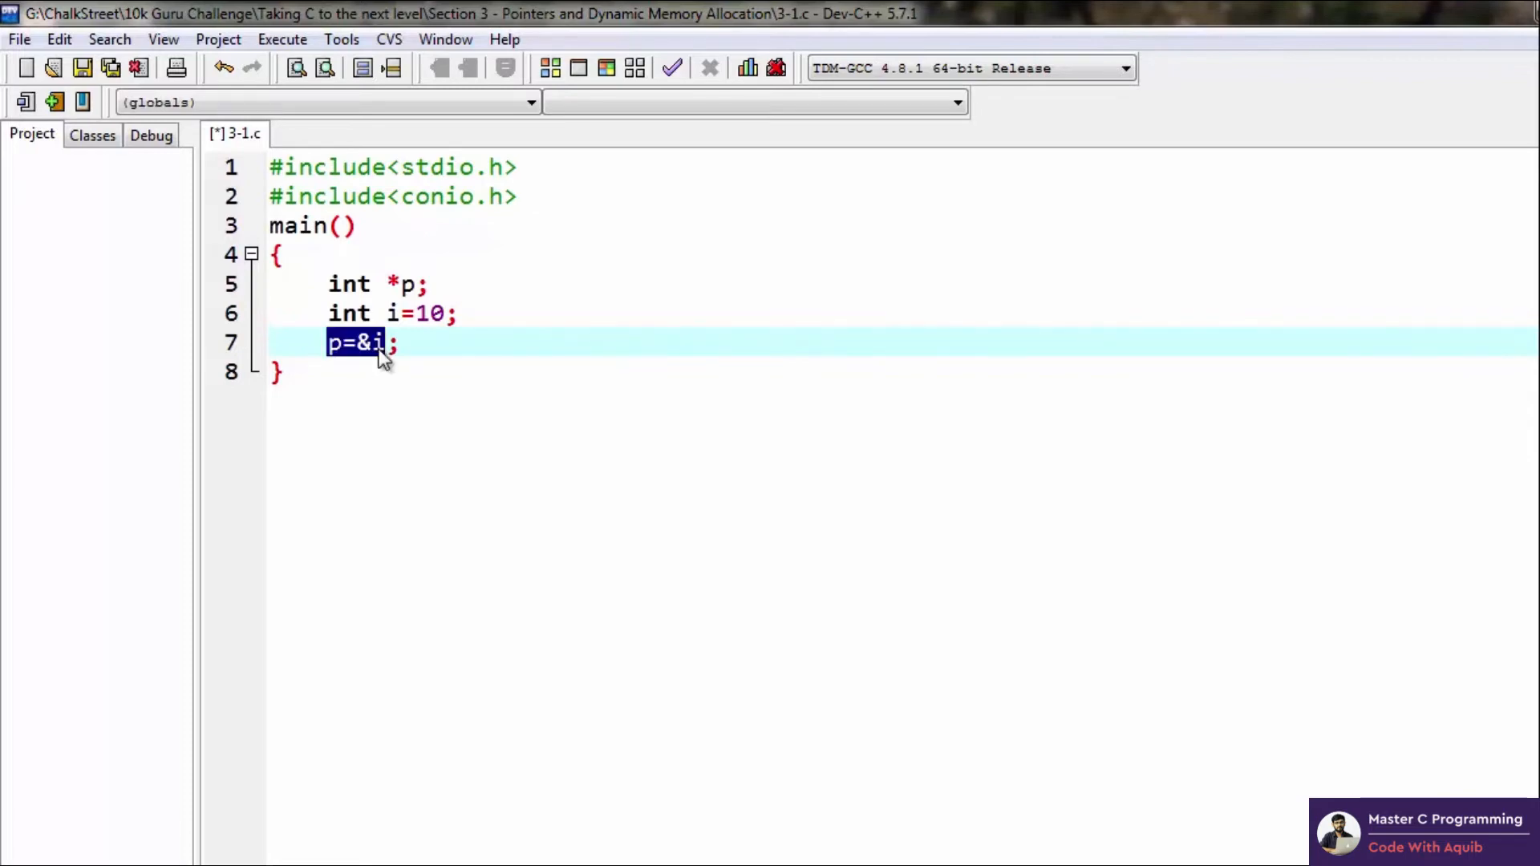
left_click(334, 344)
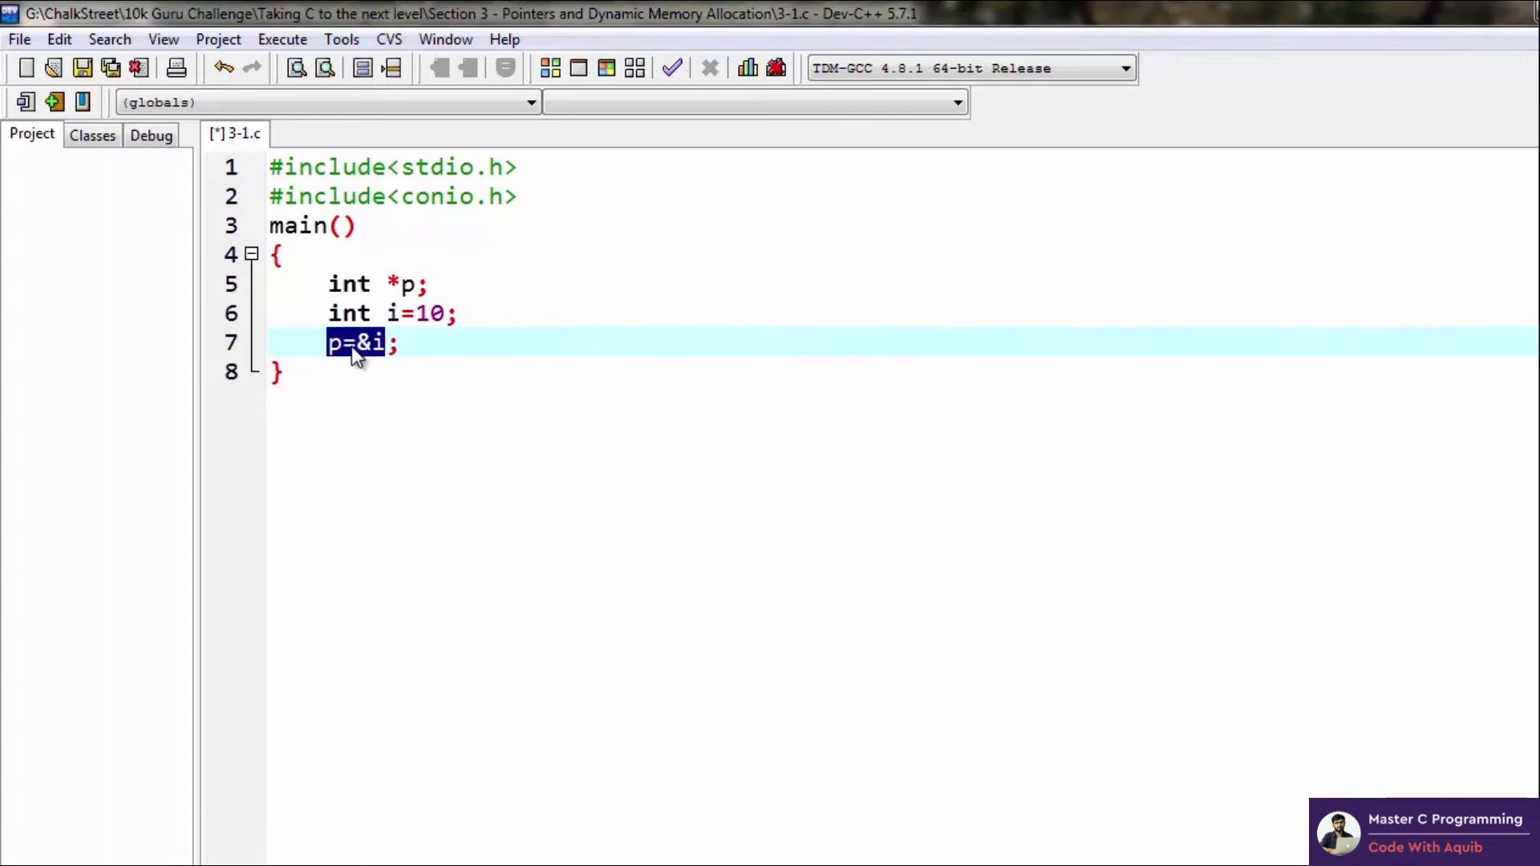
- Add printf("The value of i is : %d",i); after the address assignment
key("Return")
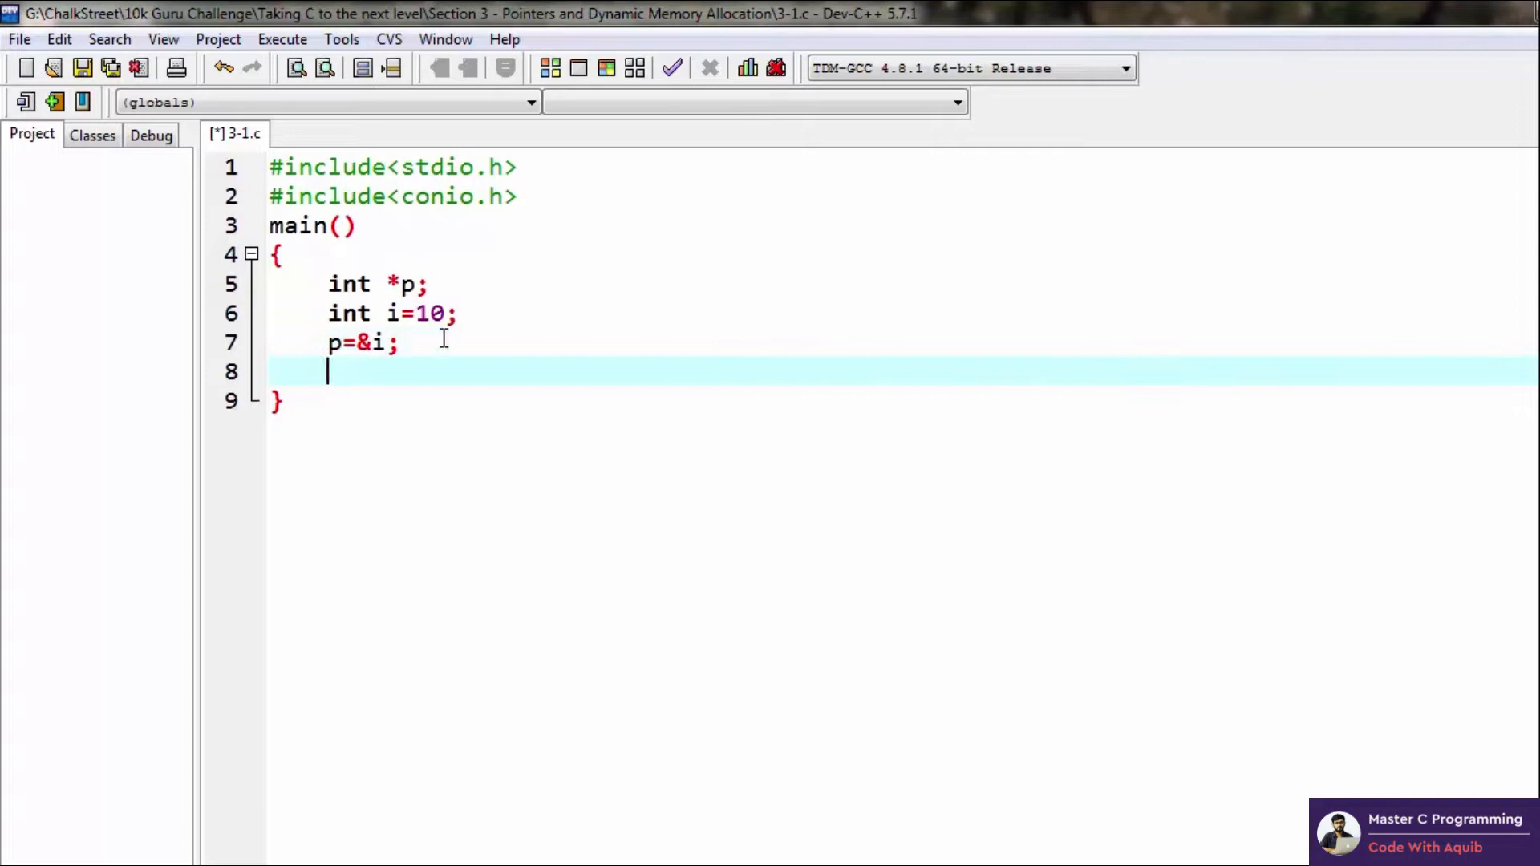
type("printf(\"")
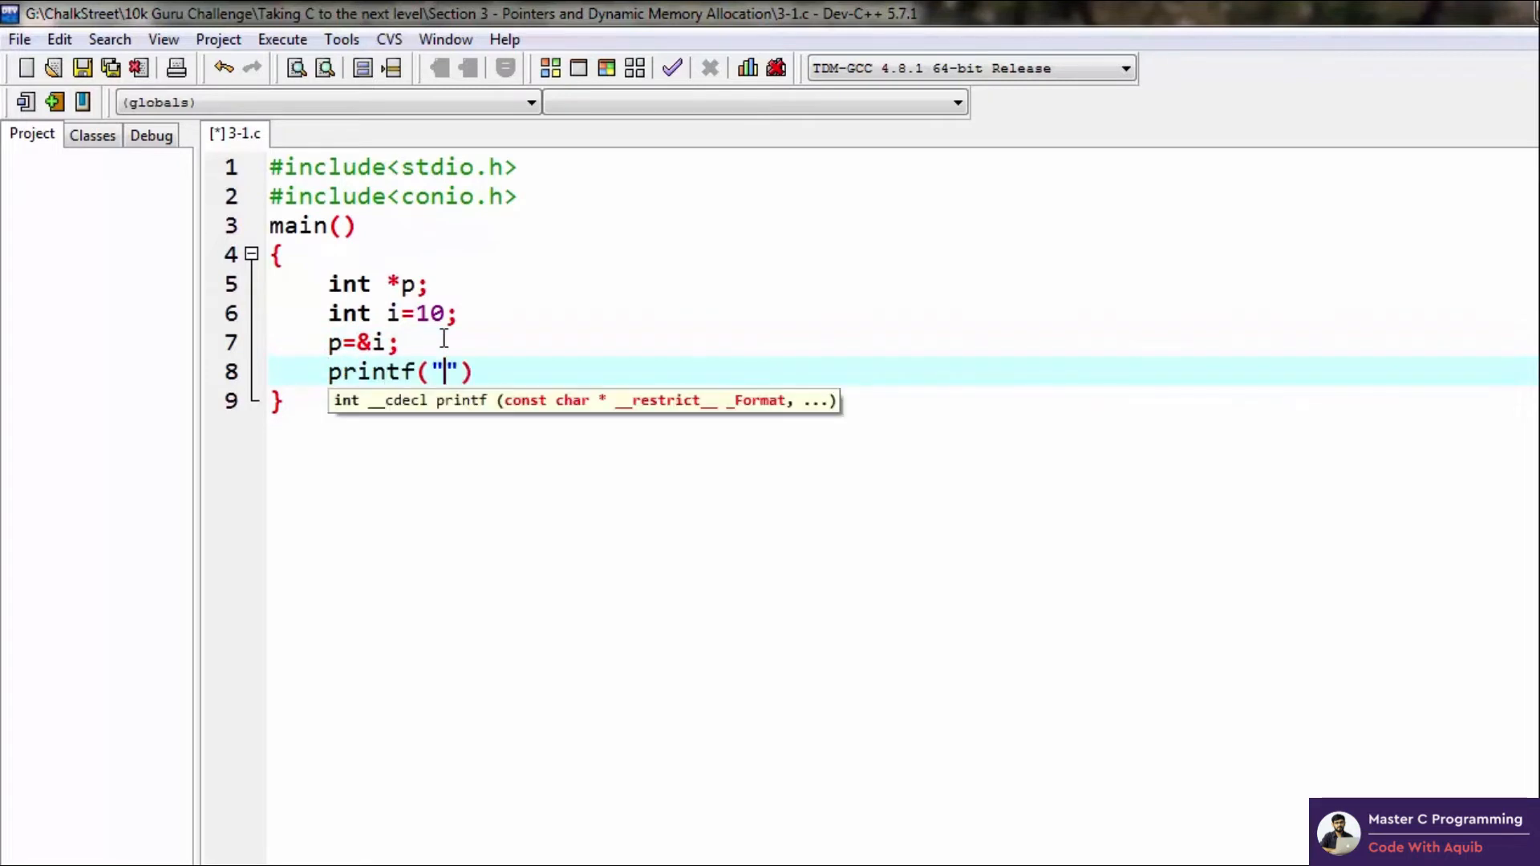
type("T")
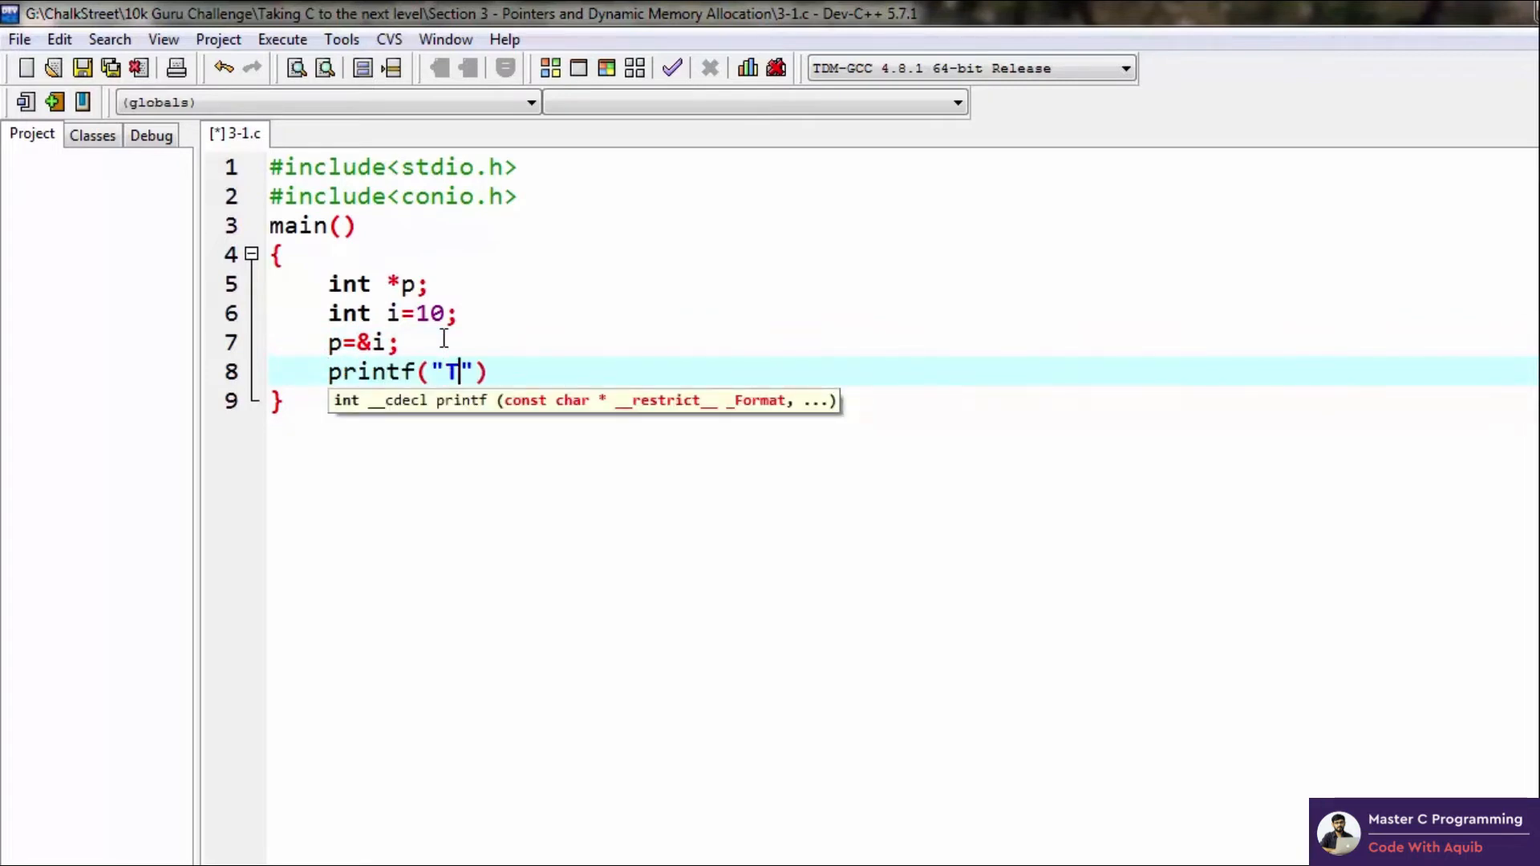
type("he value of i")
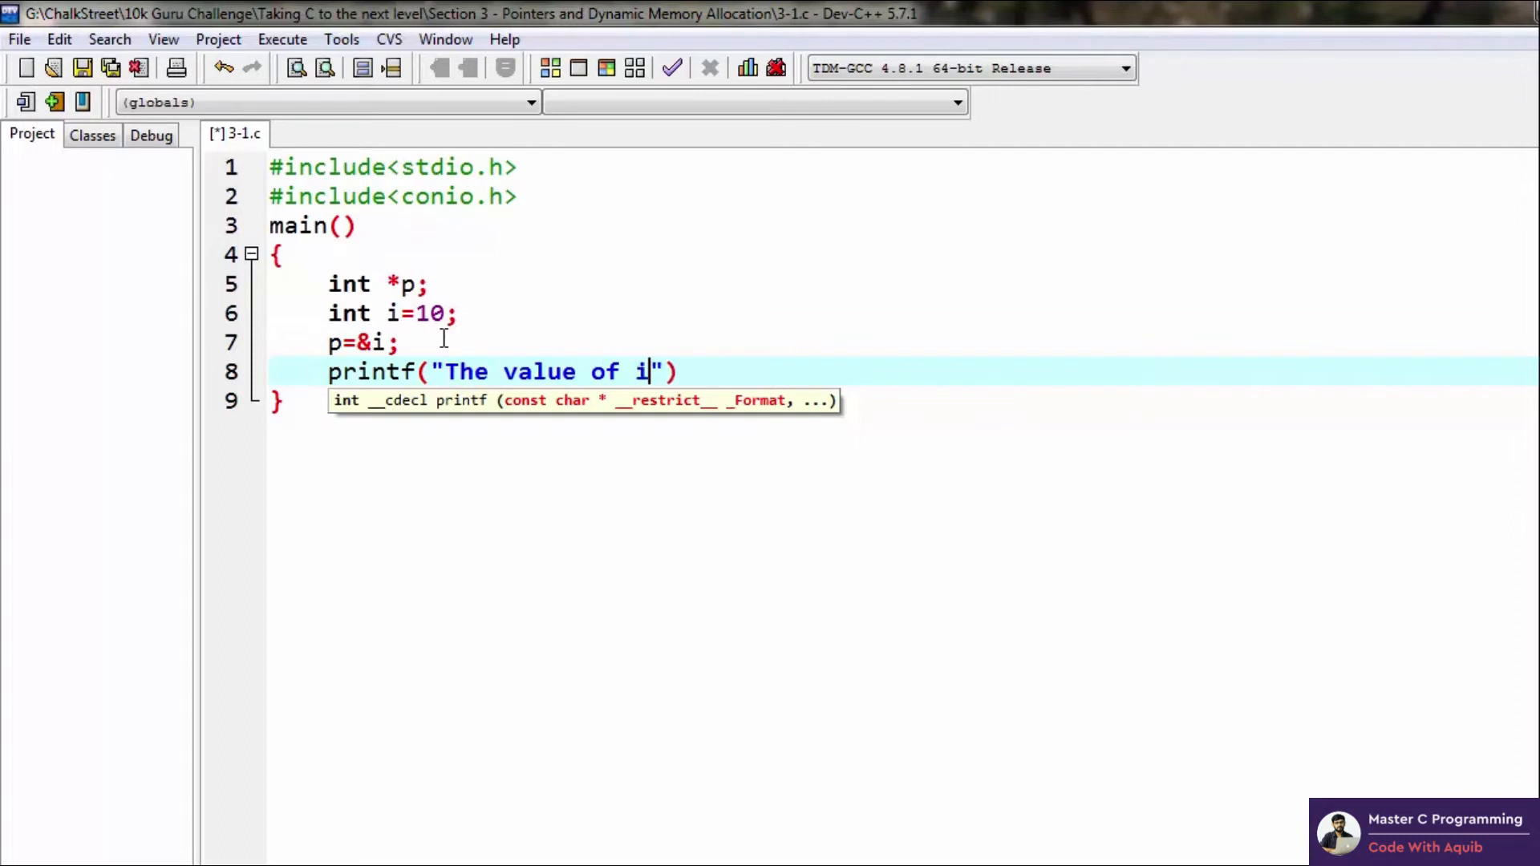
type("is :")
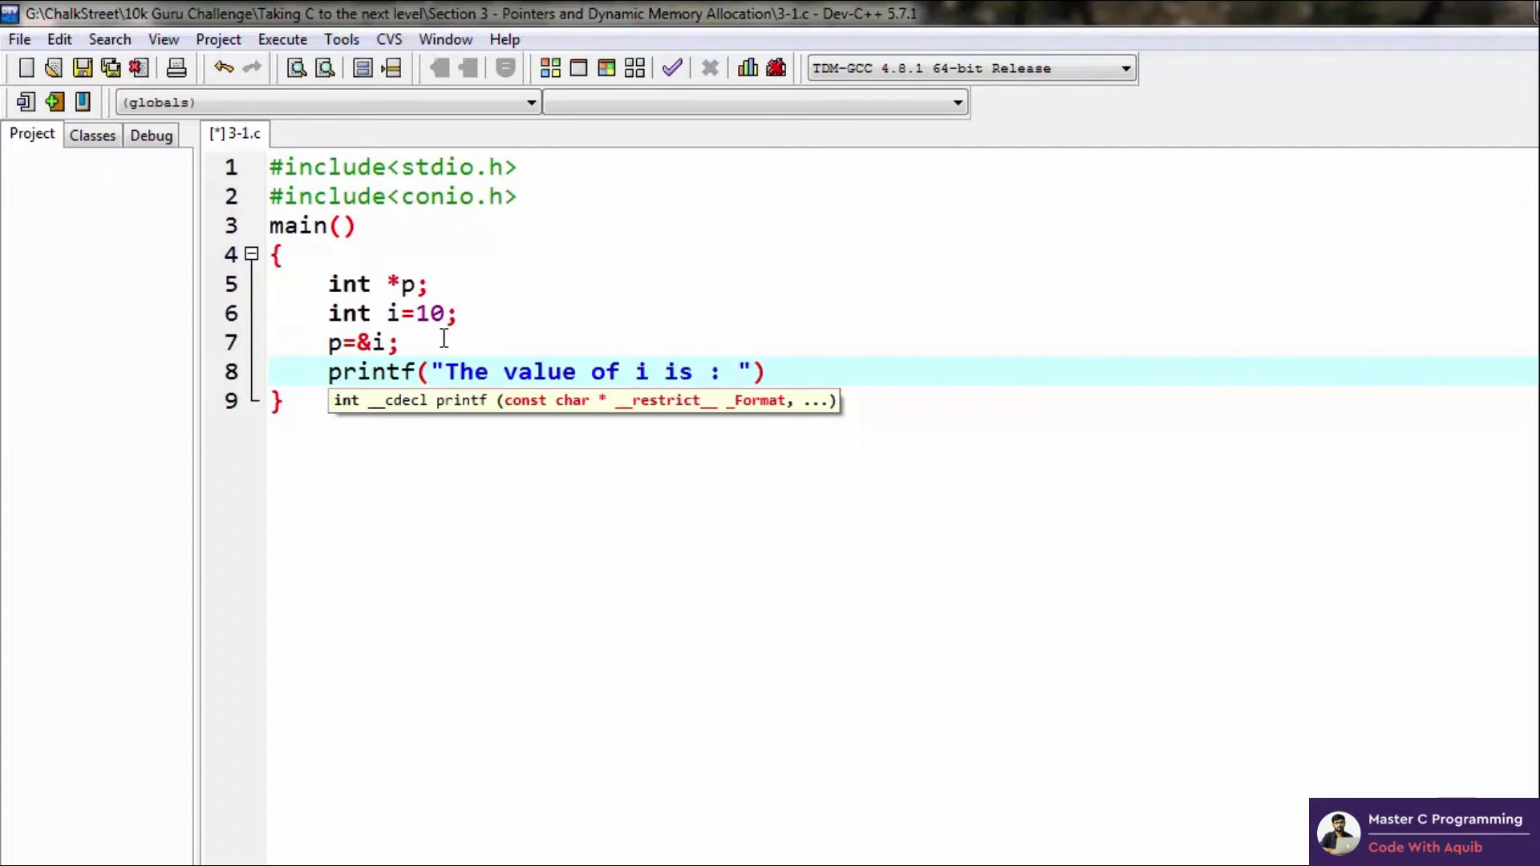
type("%d")
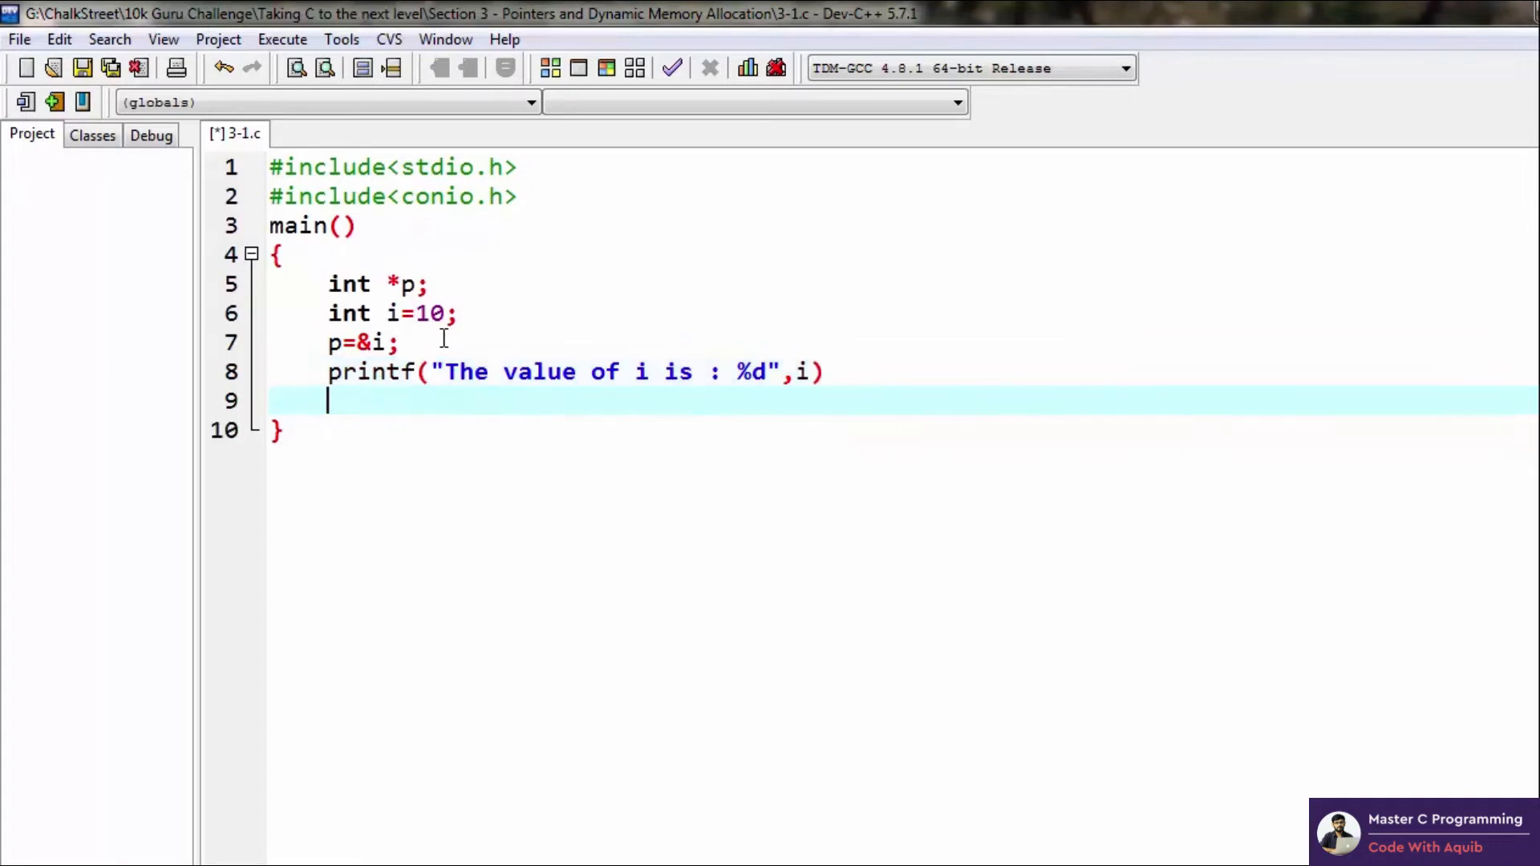
type(";")
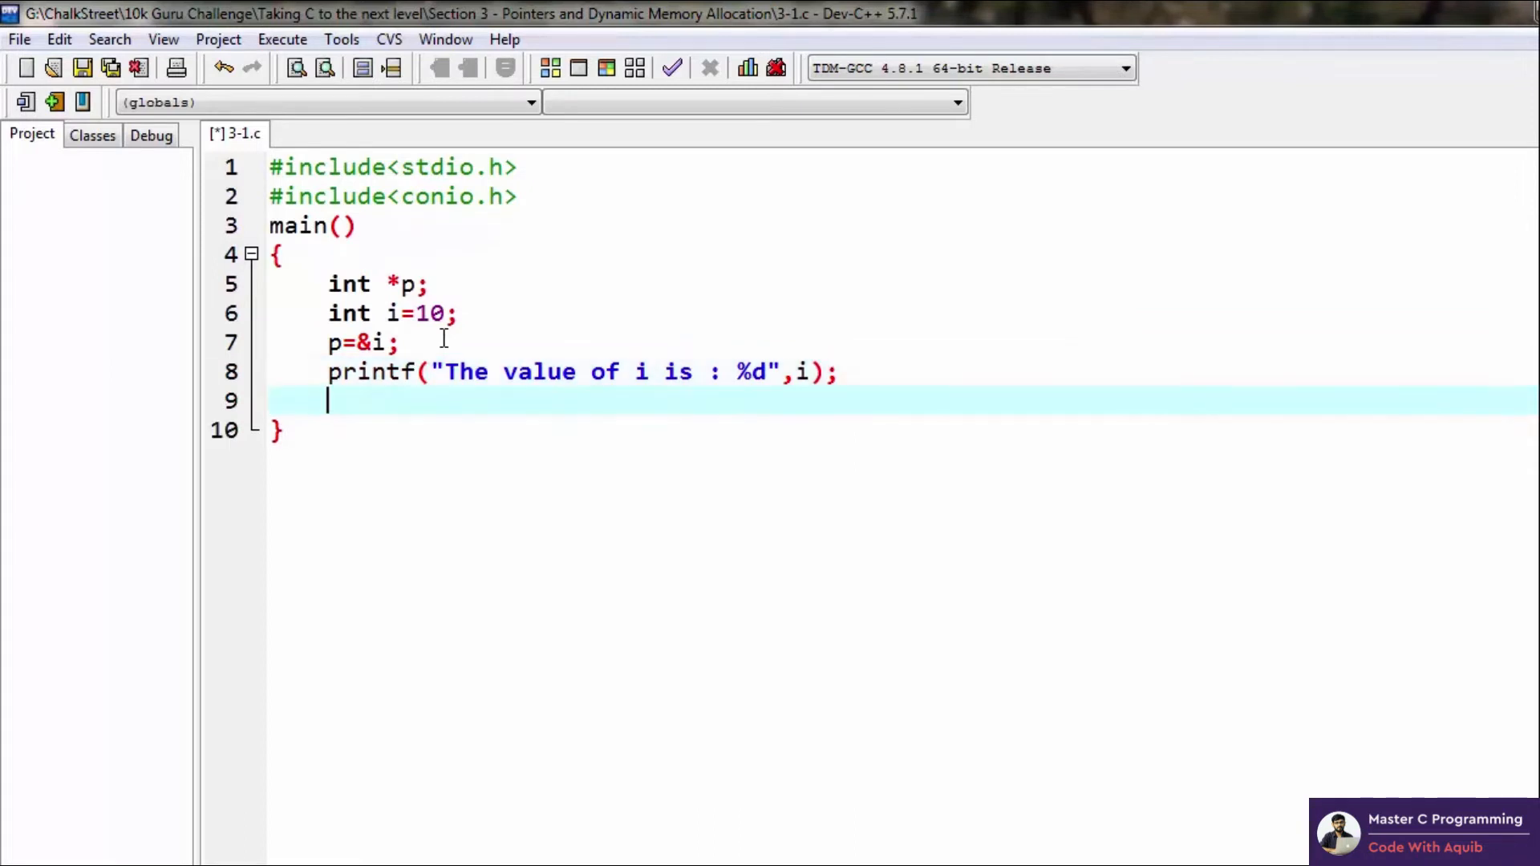
- Add printf("\nThe value of p is : %d",p); on the next line and compile
type("printf(\"The v\"")
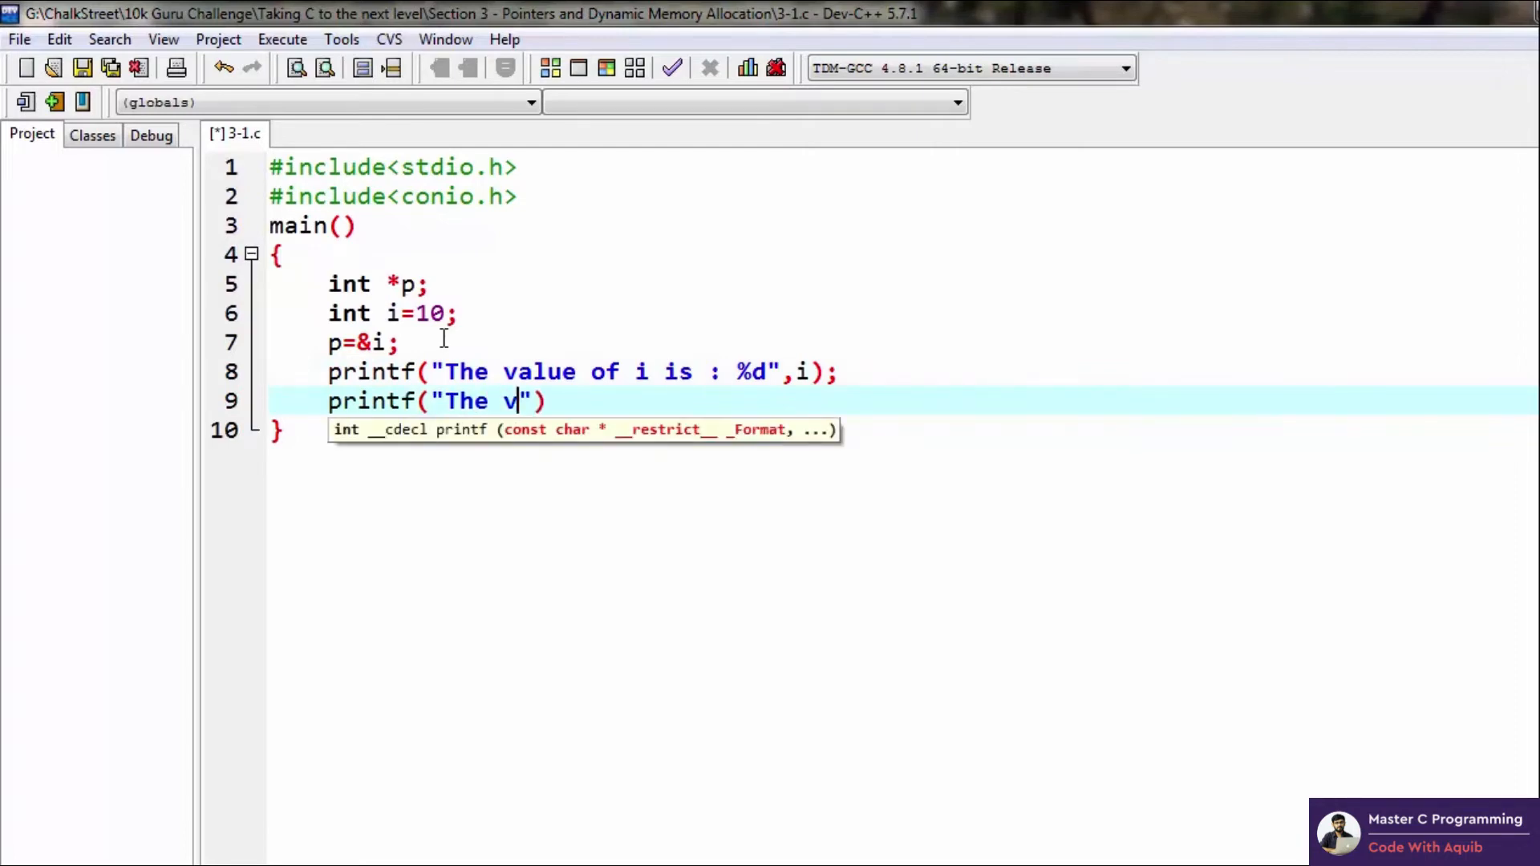
type("alue")
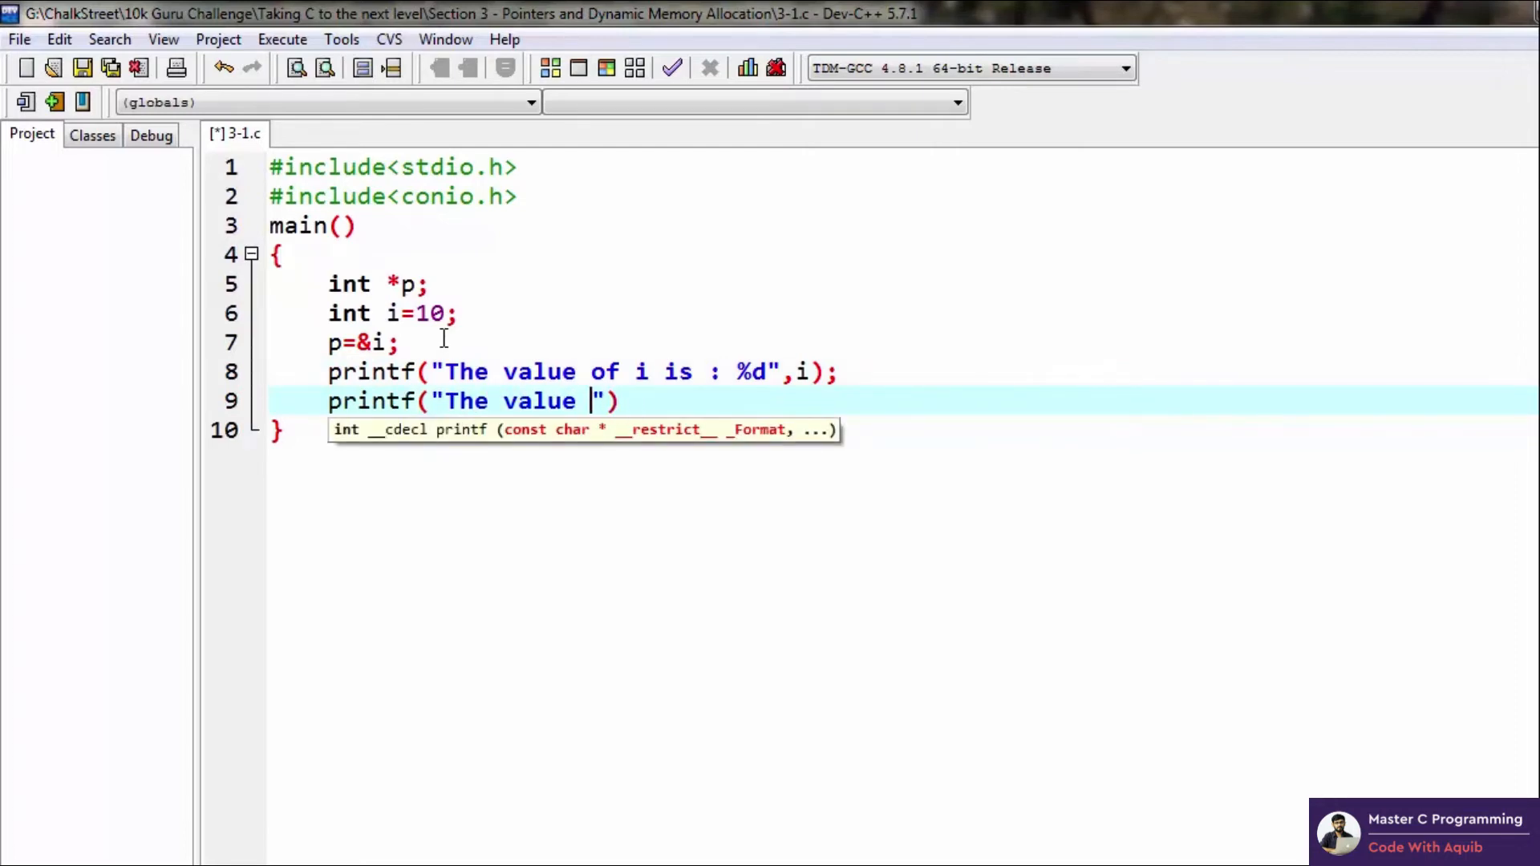
type("of p is :")
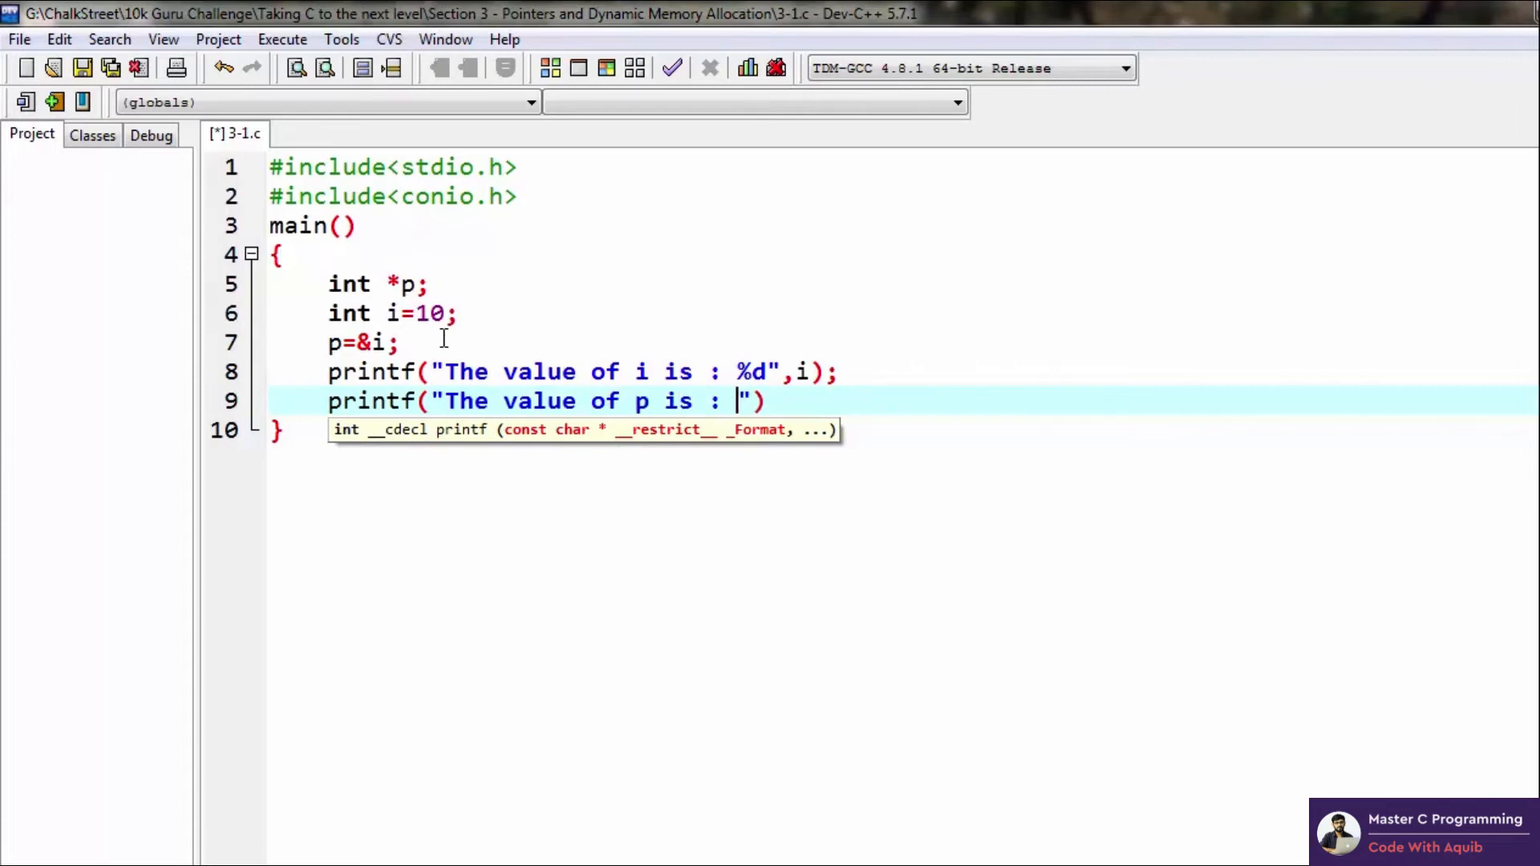
type("%d")
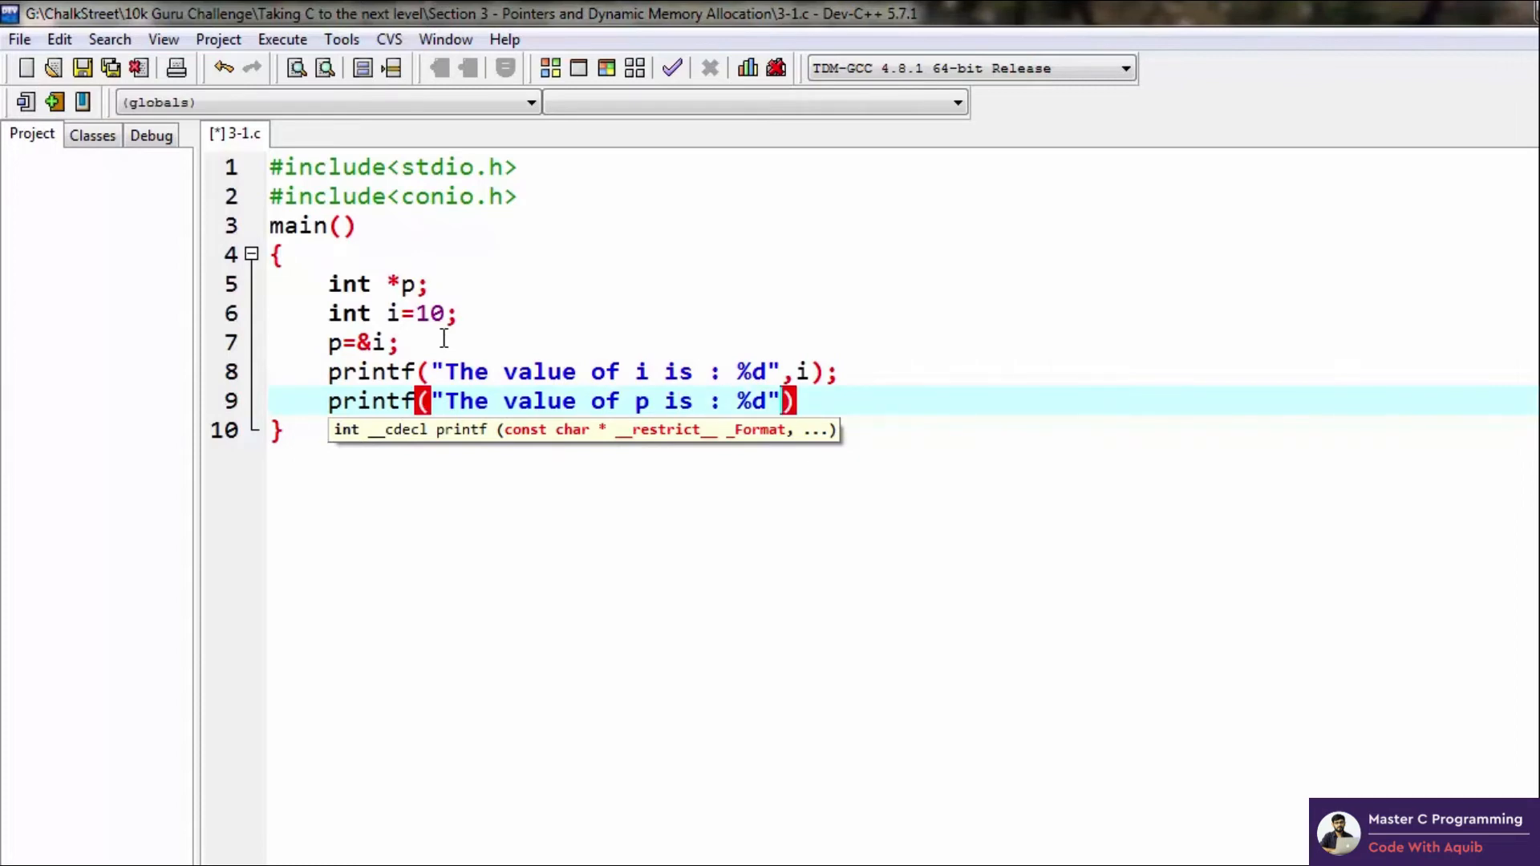
type(",p")
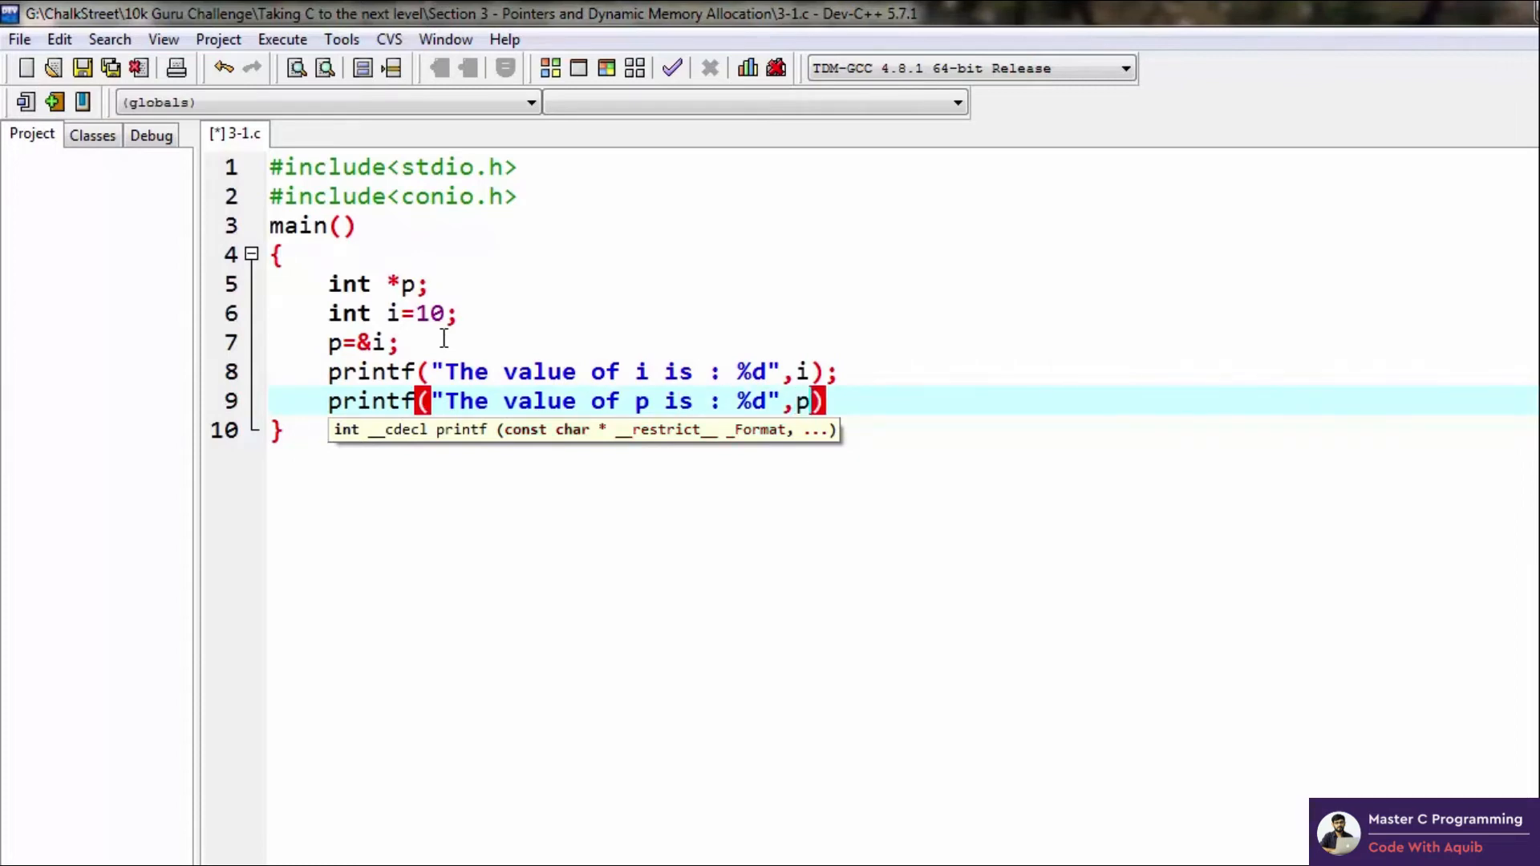
type(";")
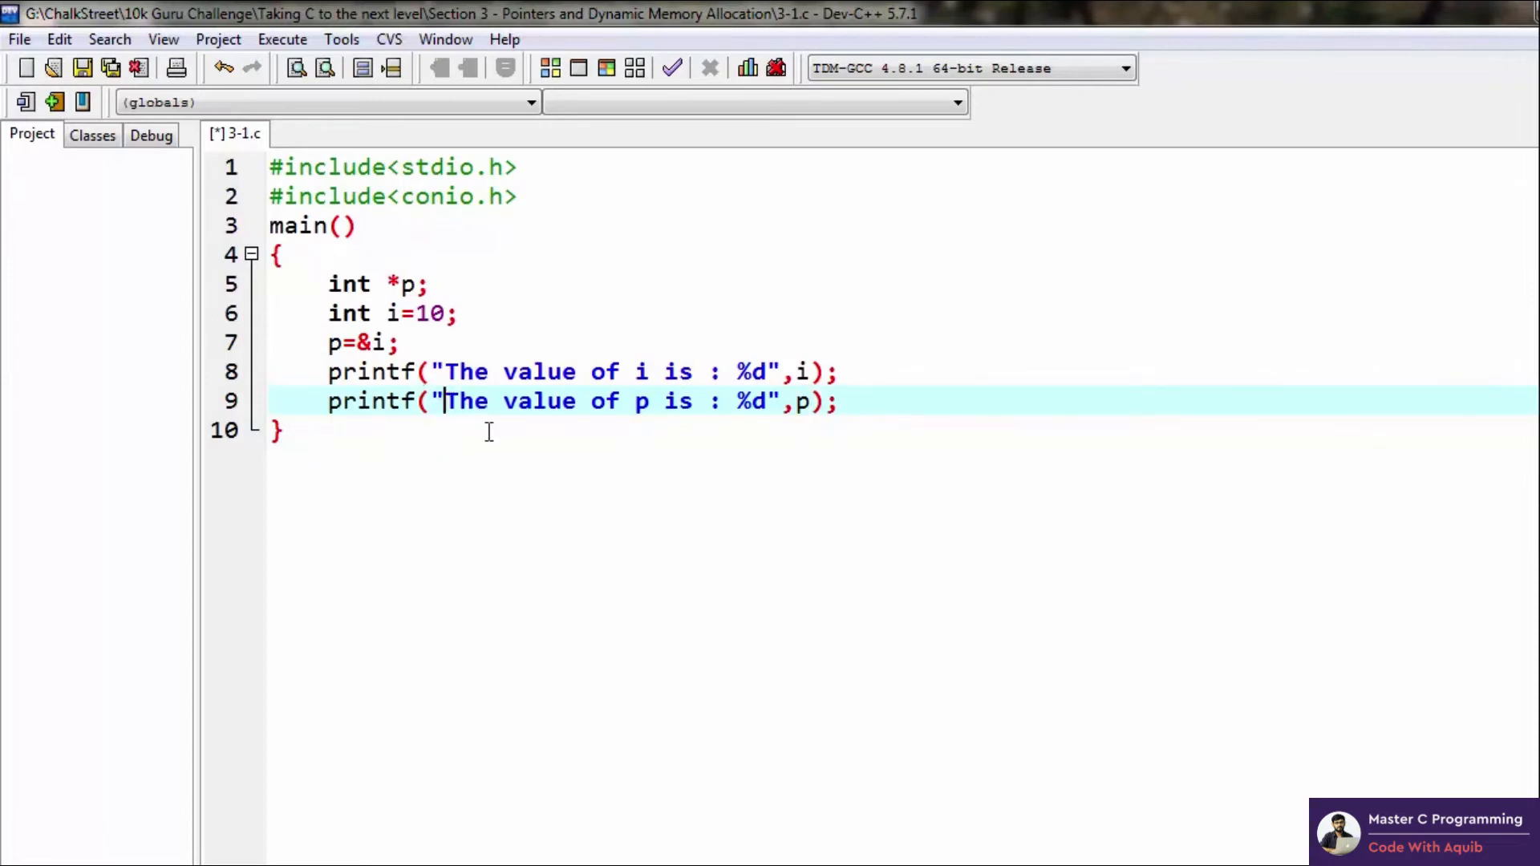
type("\\n")
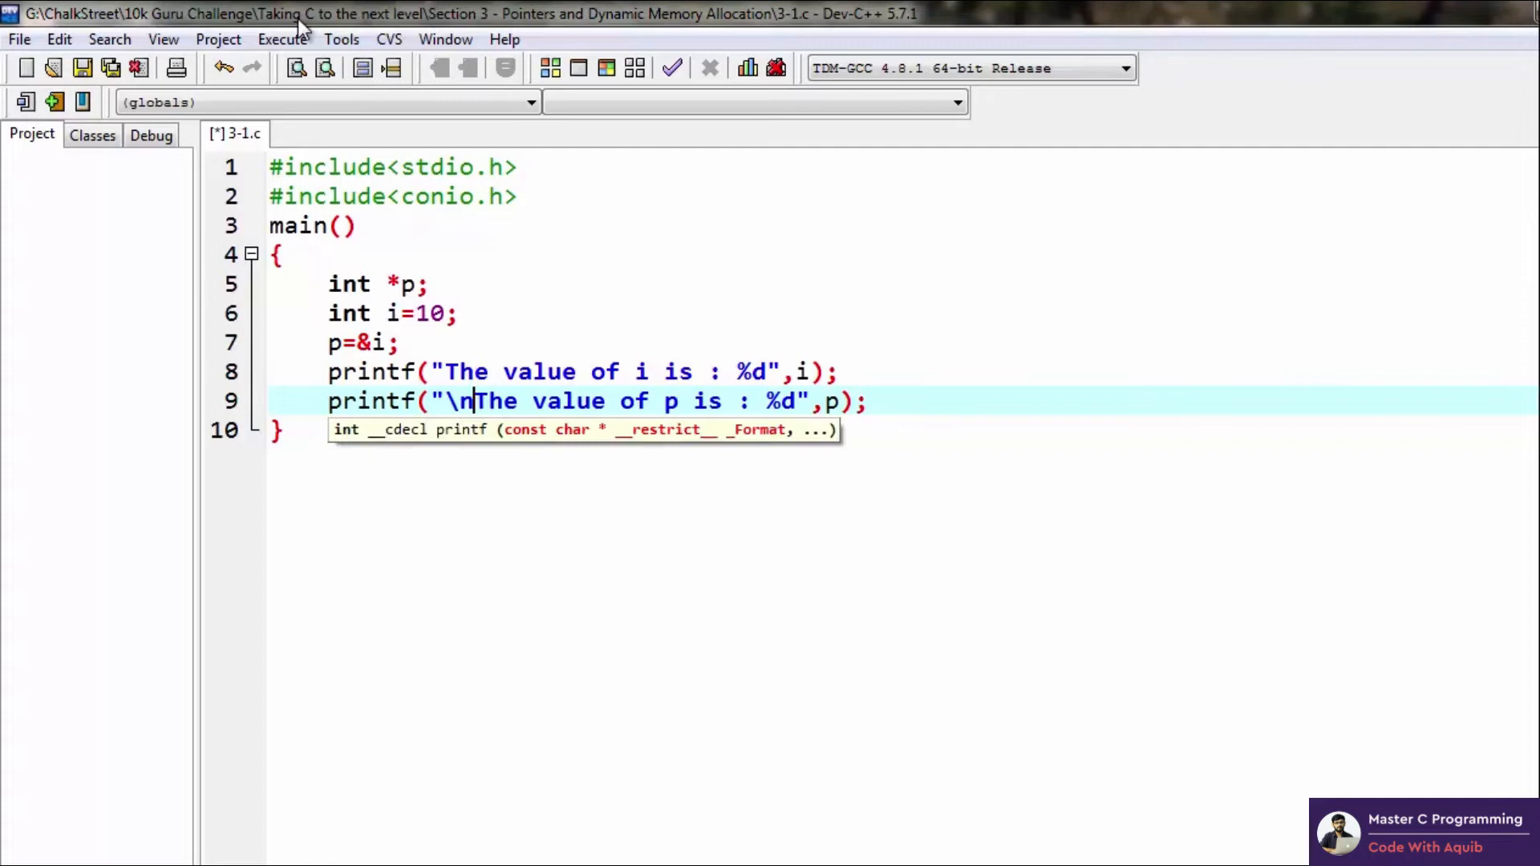
left_click(282, 38)
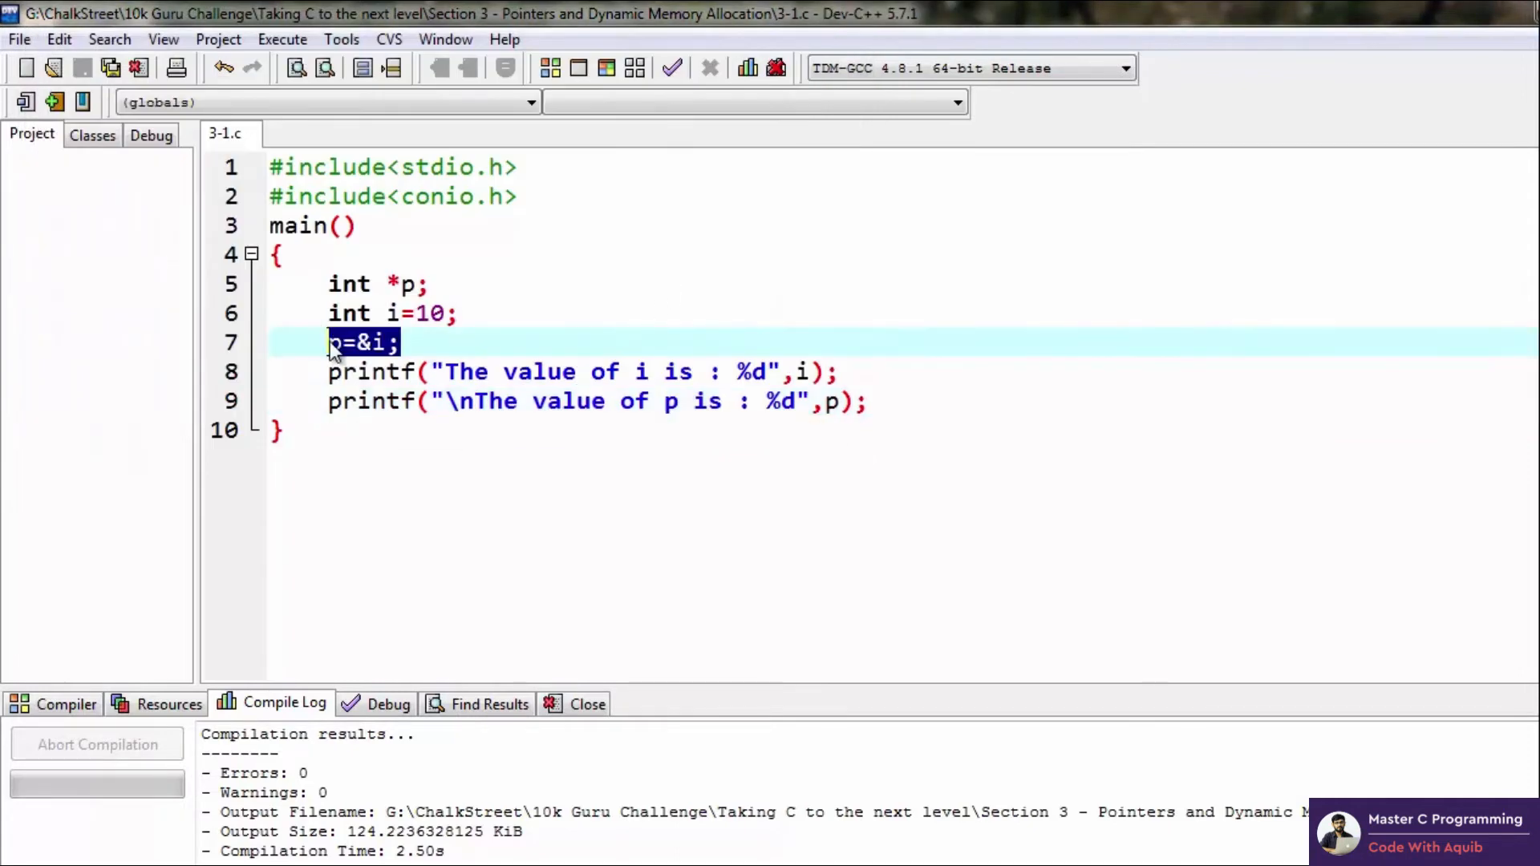
- Place the cursor on the p assignment line, clearing the selection
left_click(884, 401)
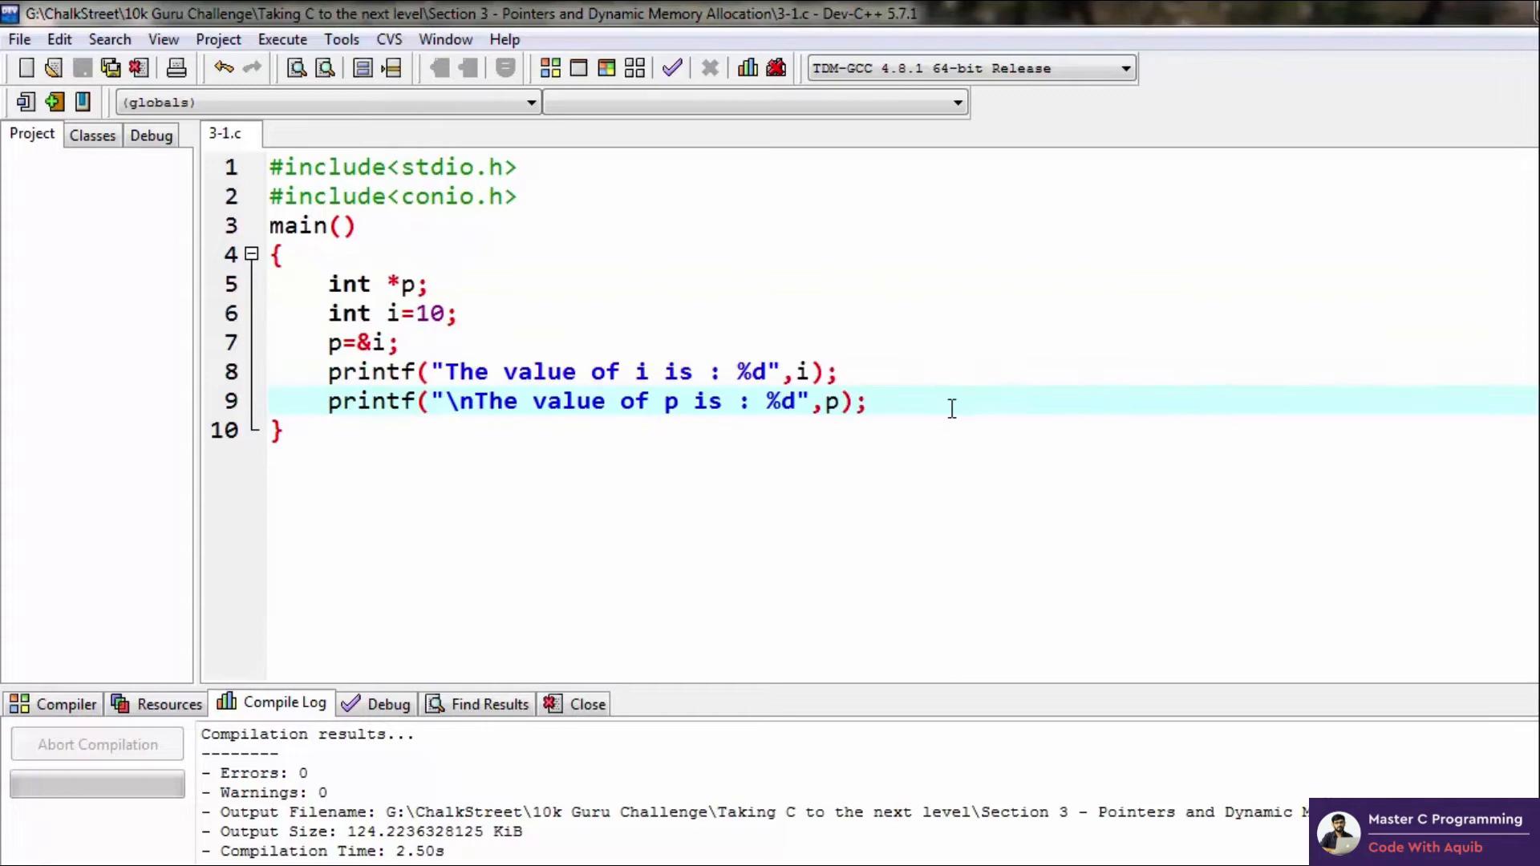
mouse_move(319, 284)
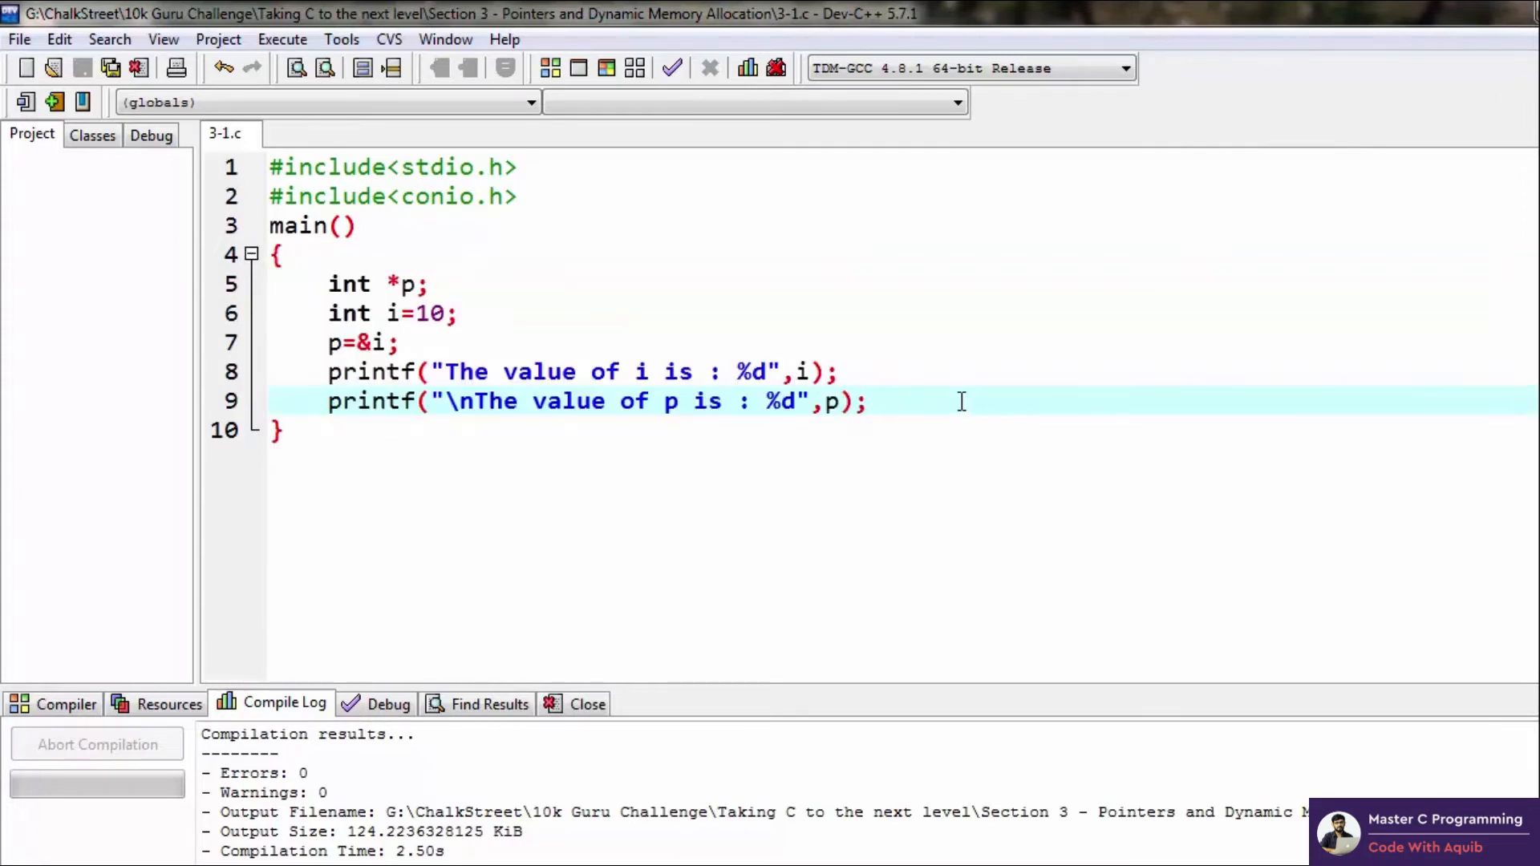
mouse_move(882, 383)
type(", ")
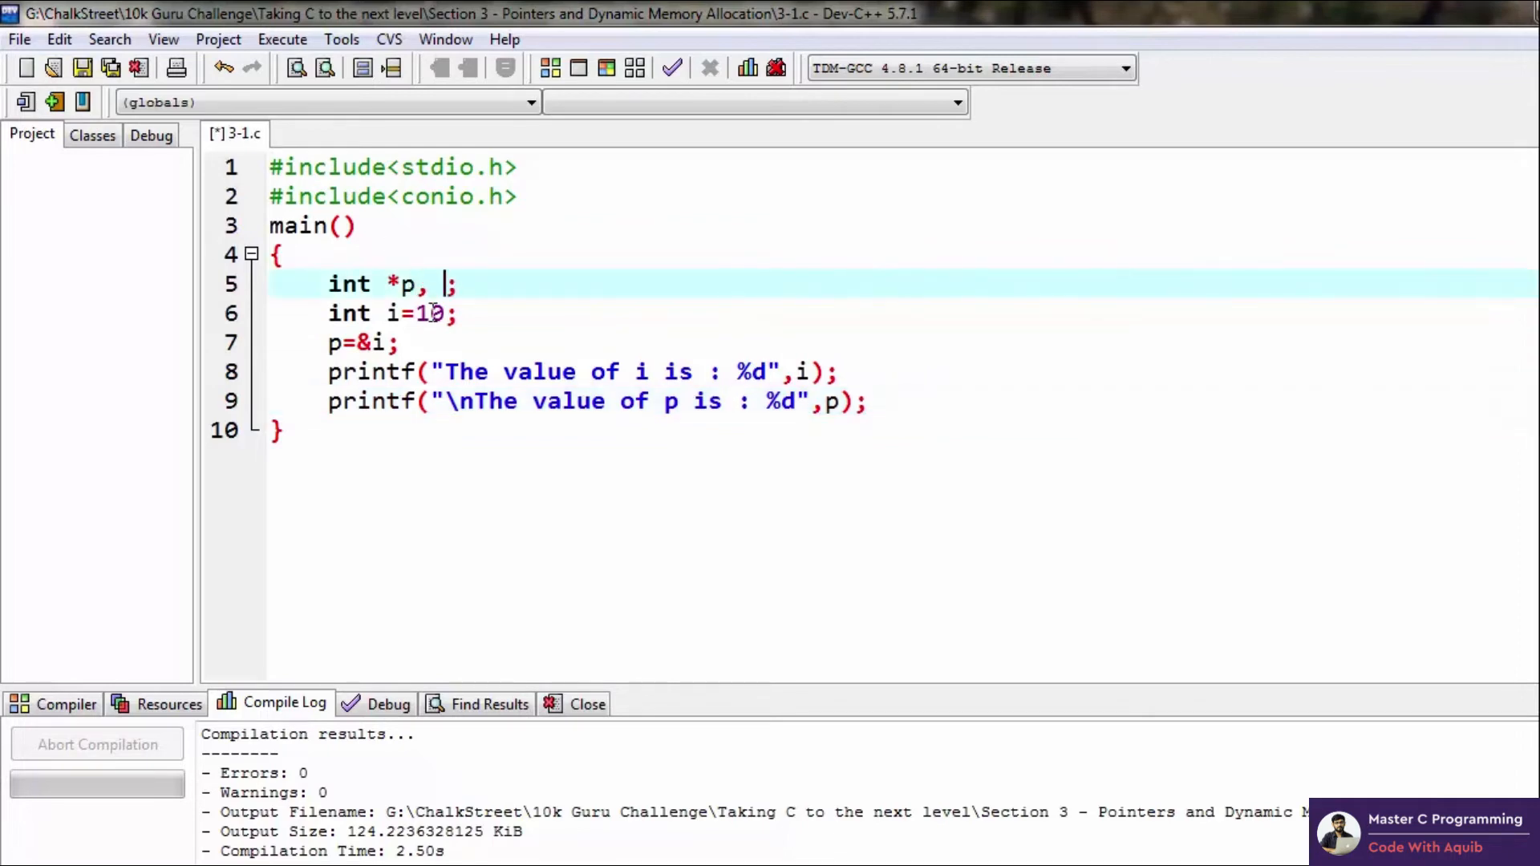
- Declare double pointer **q after p and assign 'q=&(*p);'
type("**p")
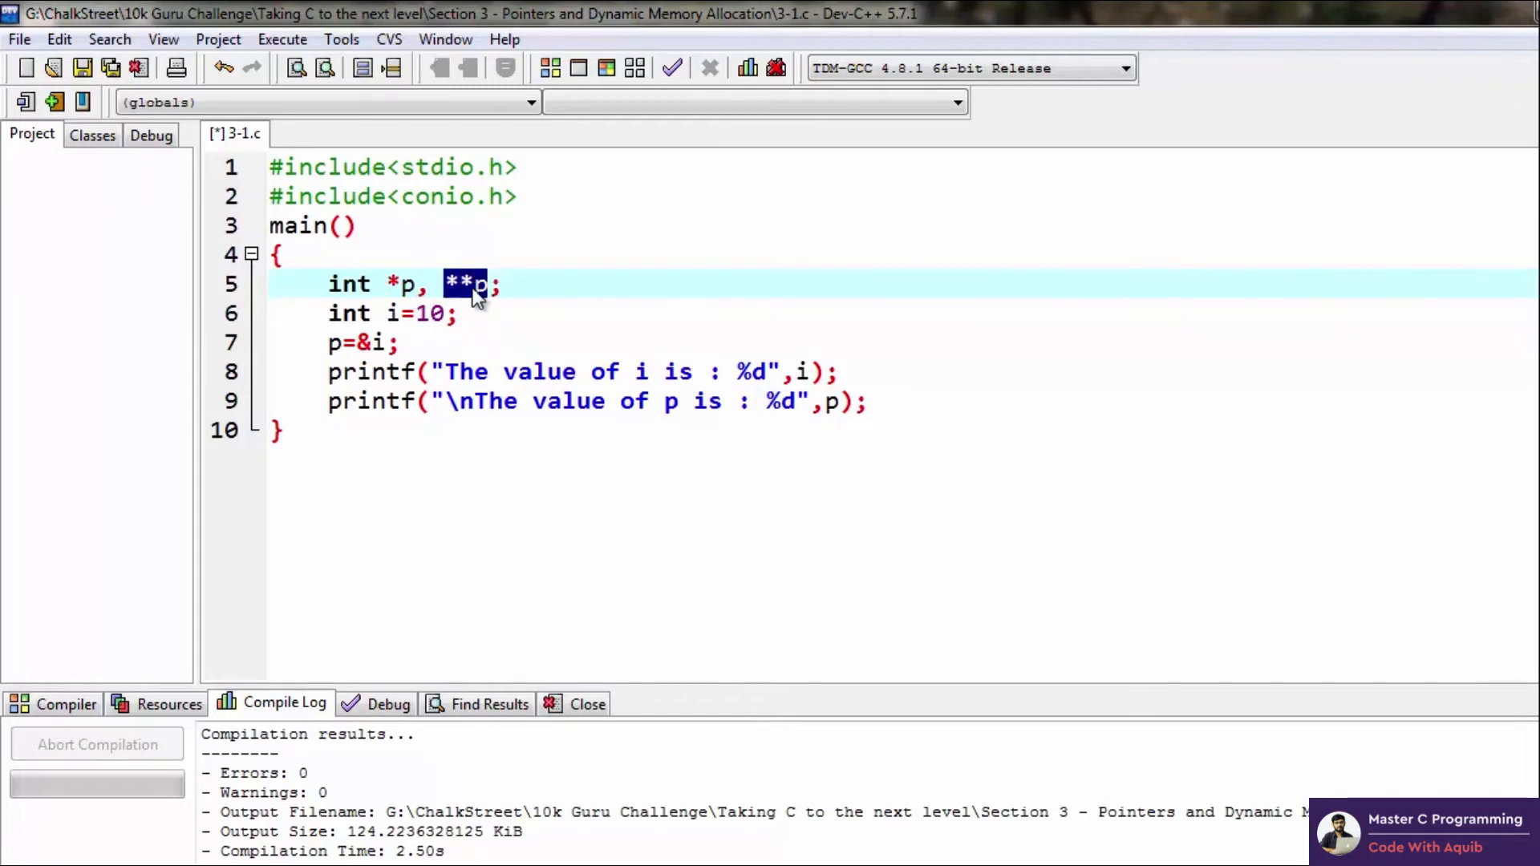
left_click(488, 283)
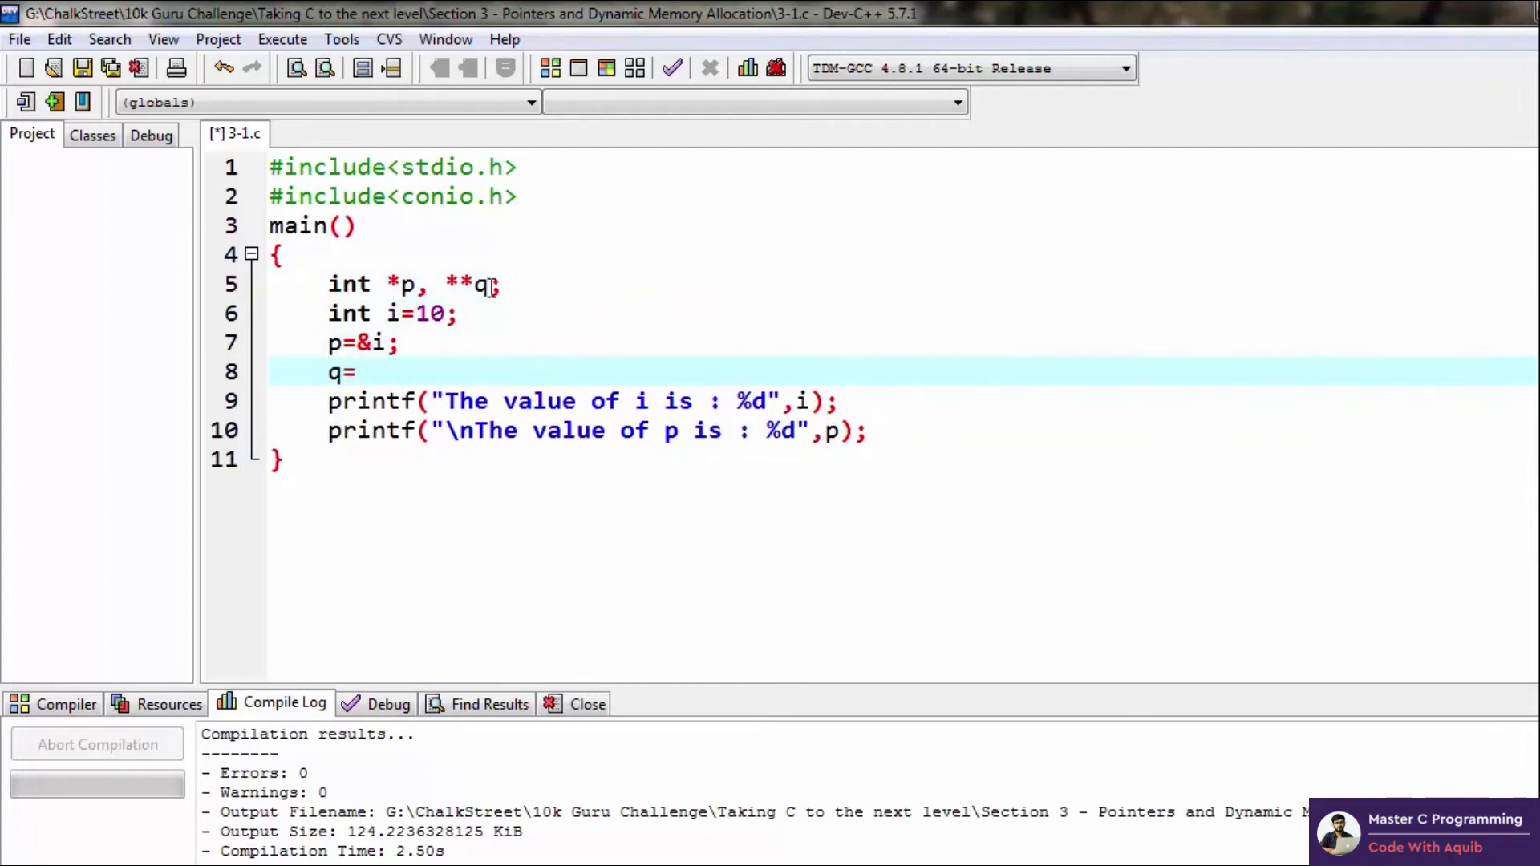
type("&)")
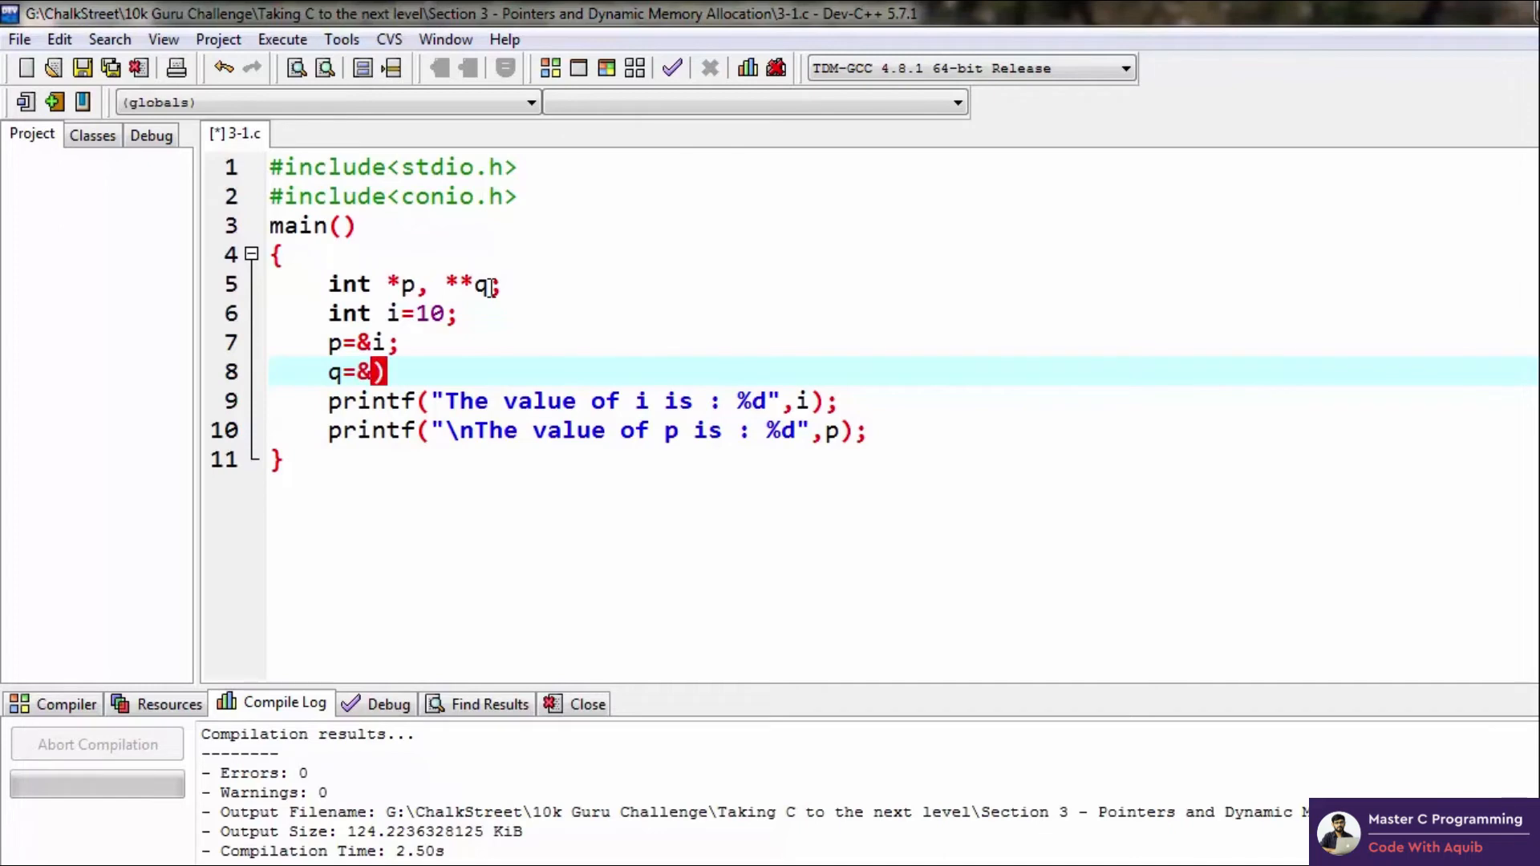
type("(*p")
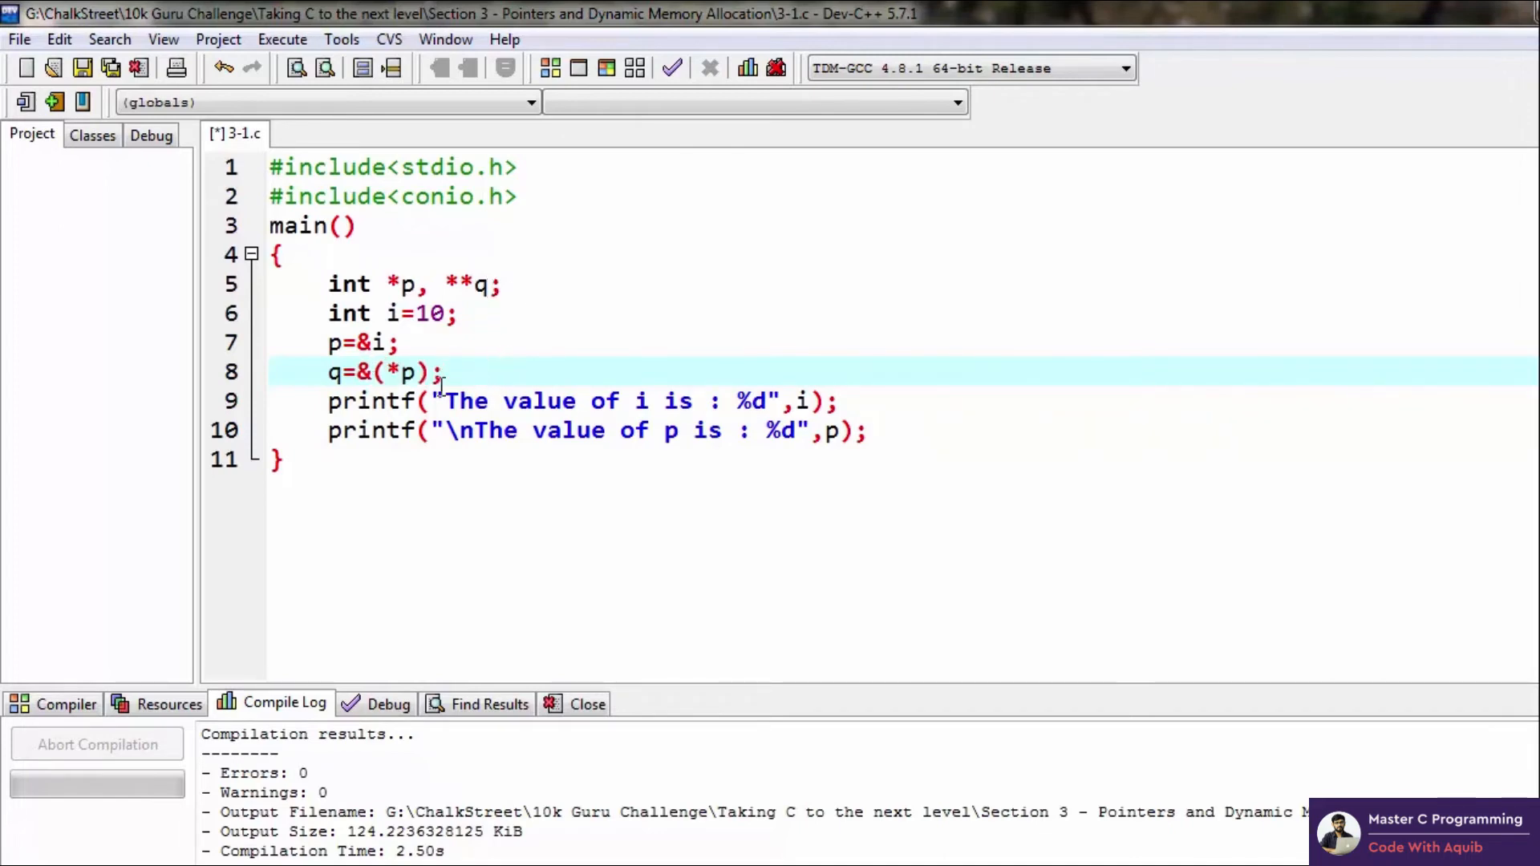
- Duplicate the last printf as "The value of q is : %d" printing q
left_click(872, 432)
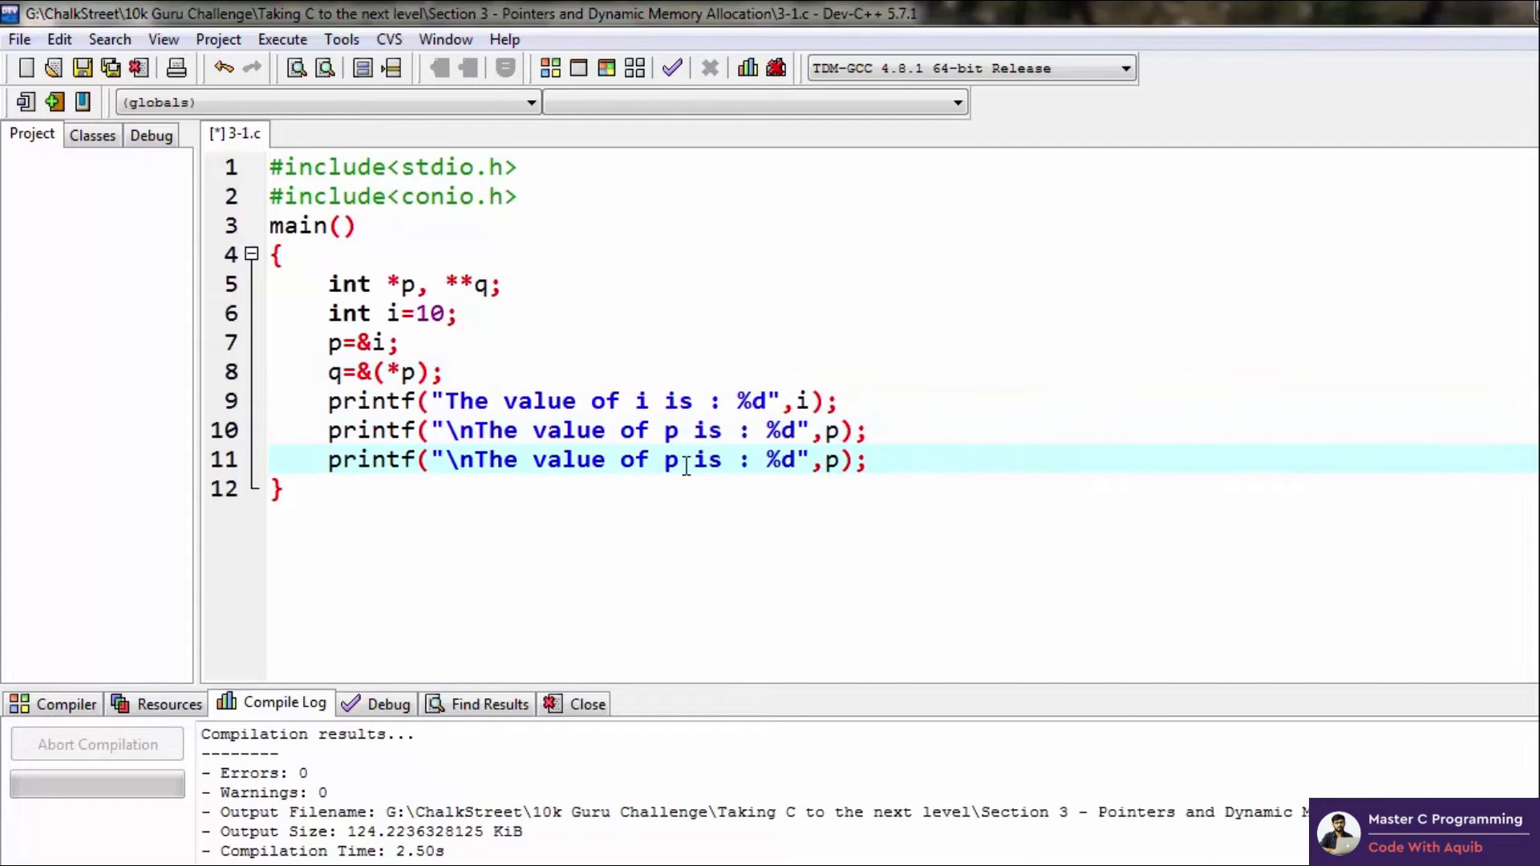
type("q")
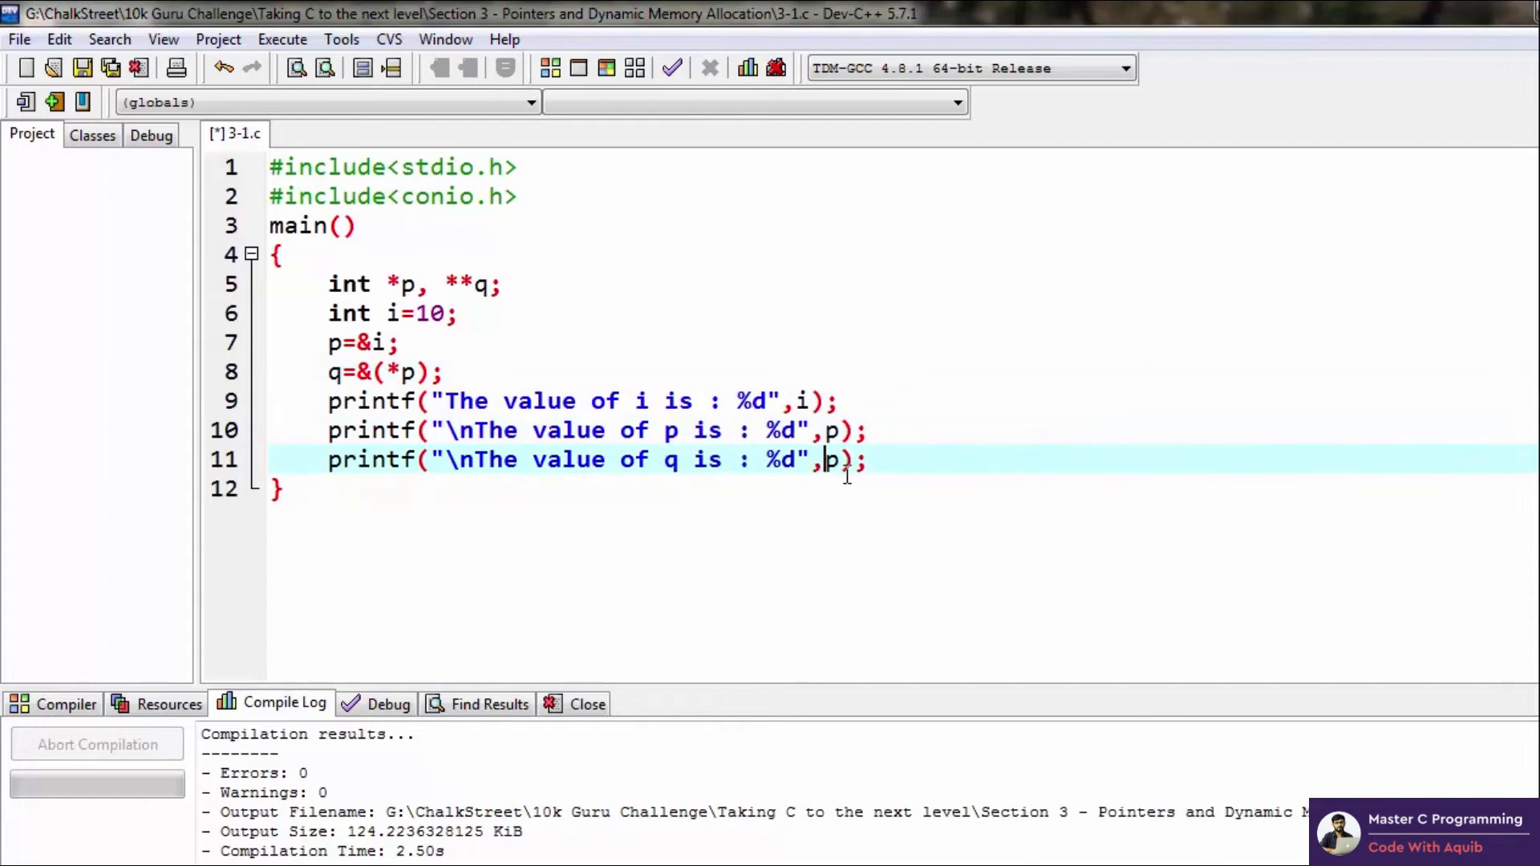
left_click(282, 38)
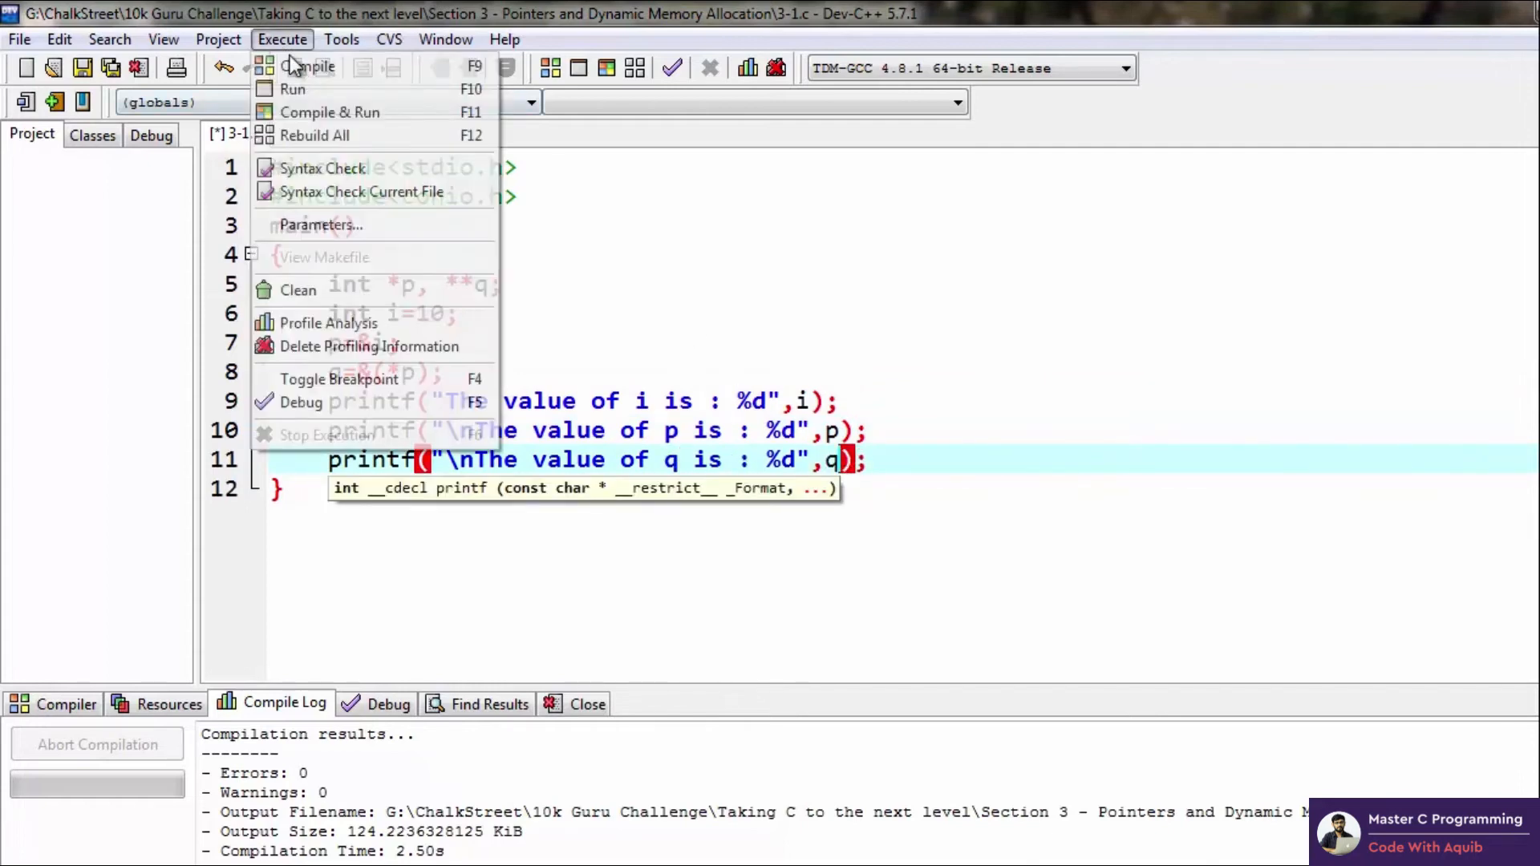
- Compile and run, view i=10 and the p and q addresses, then close the console
left_click(308, 66)
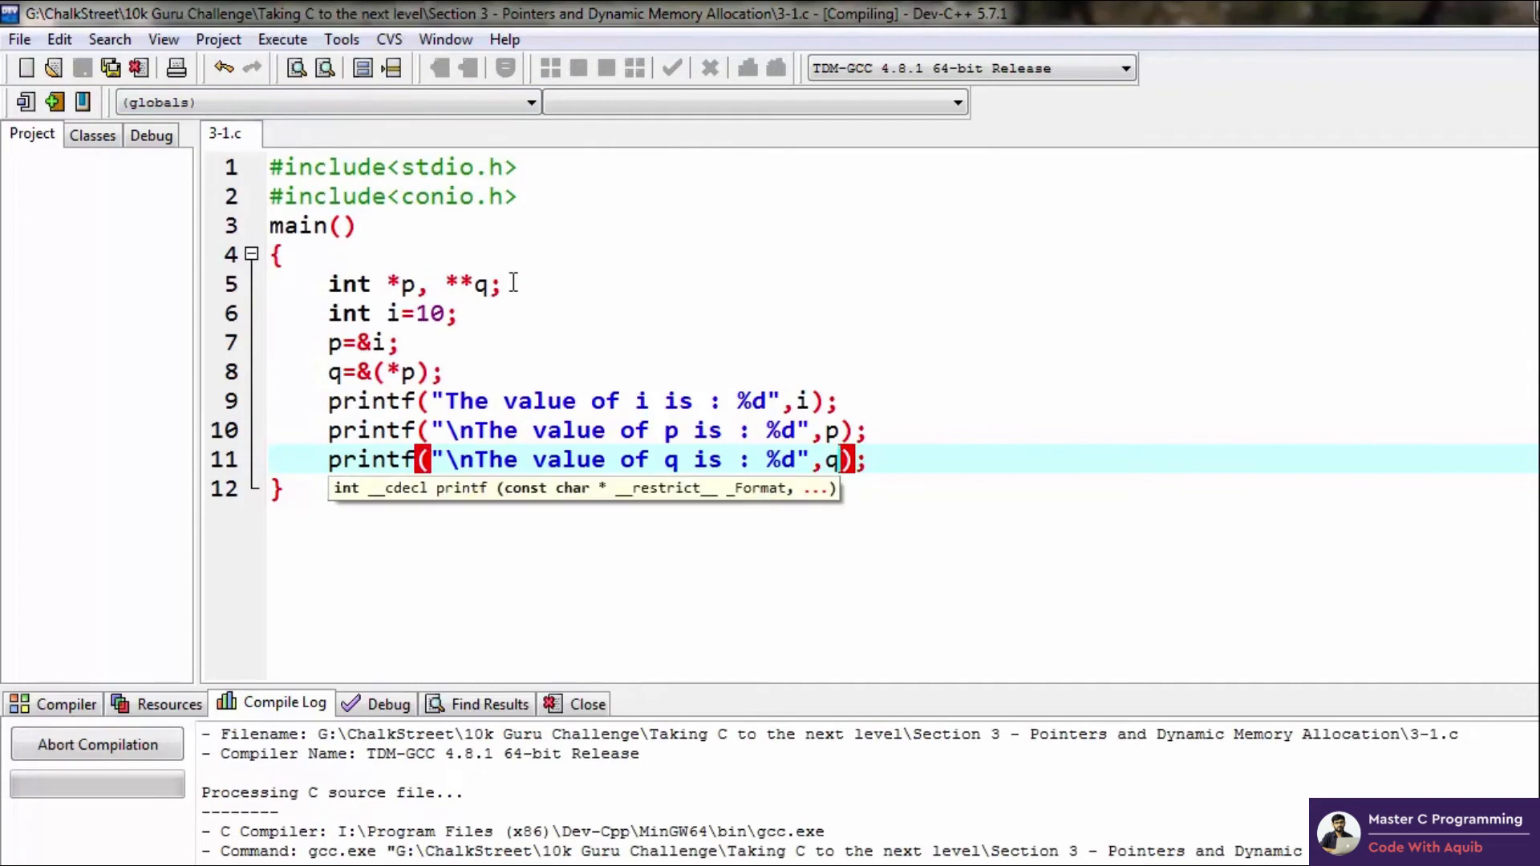
left_click(671, 67)
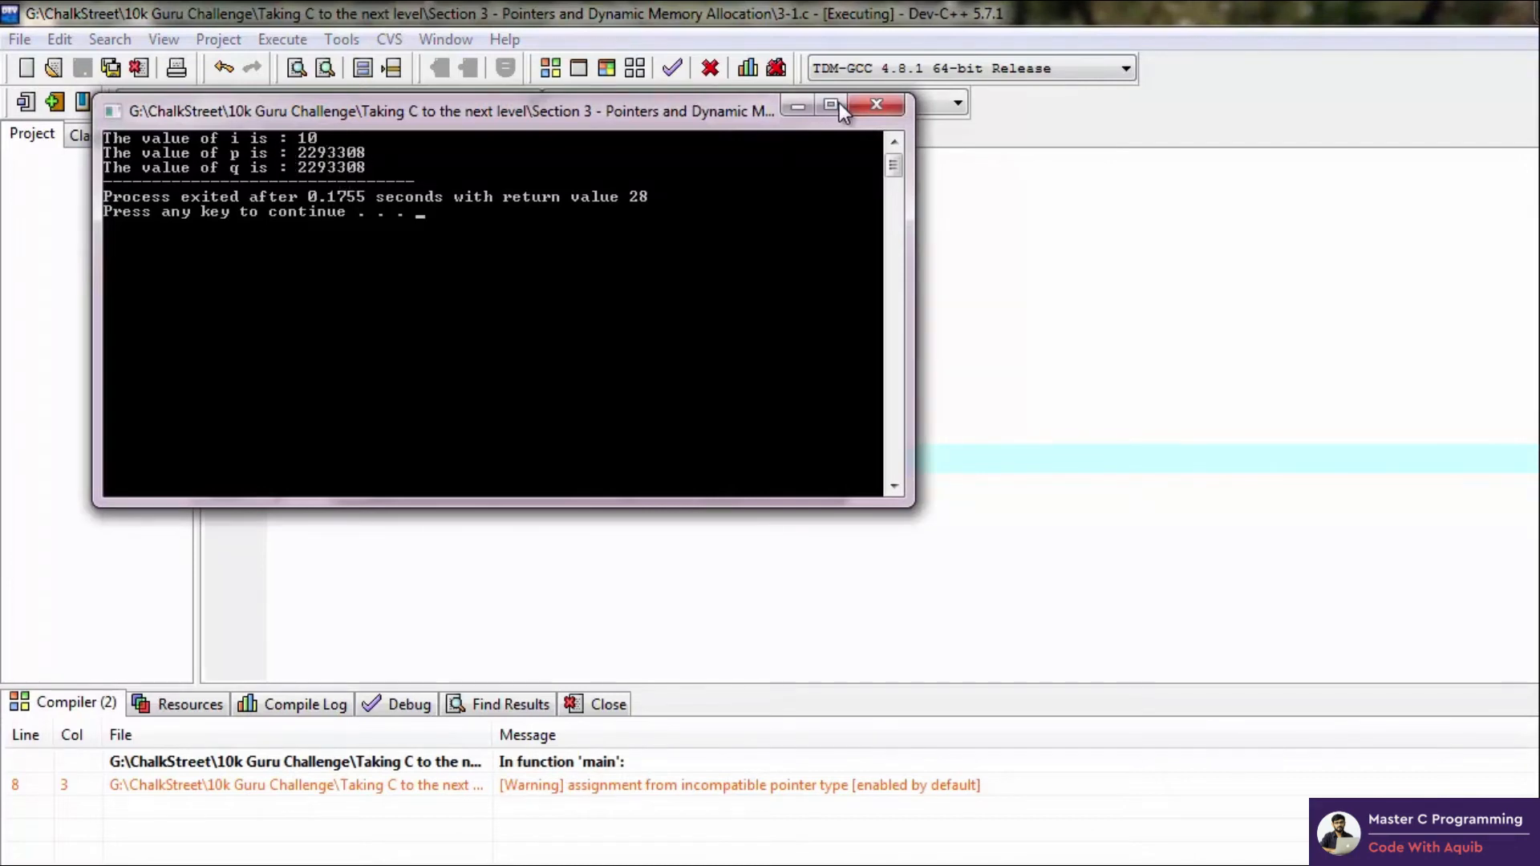
left_click(874, 106)
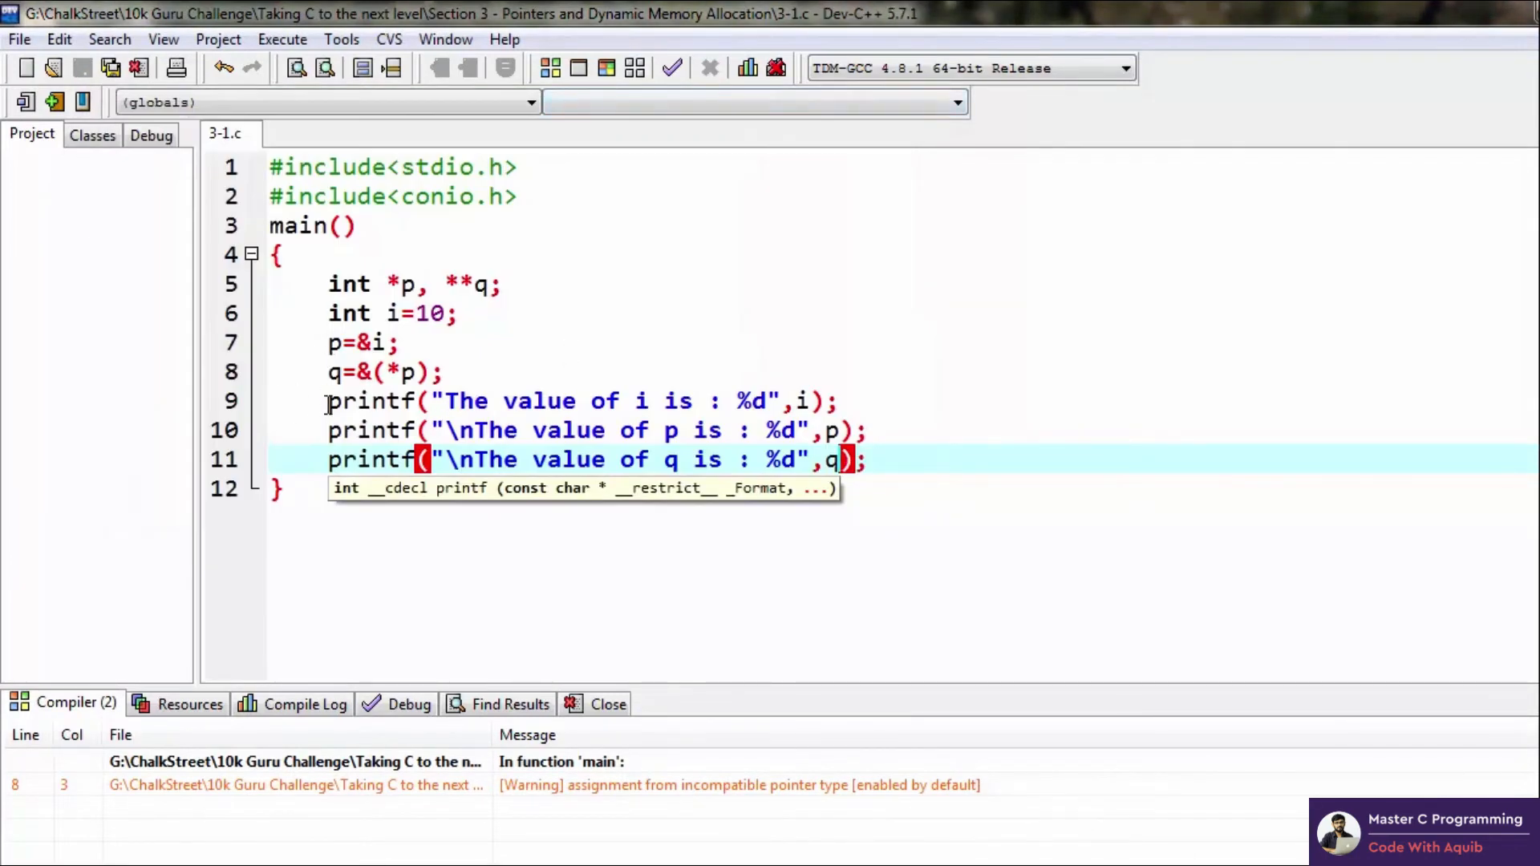
- Change line 8 to 'q=&(p);' and rerun so q prints an address distinct from p
left_click(383, 373)
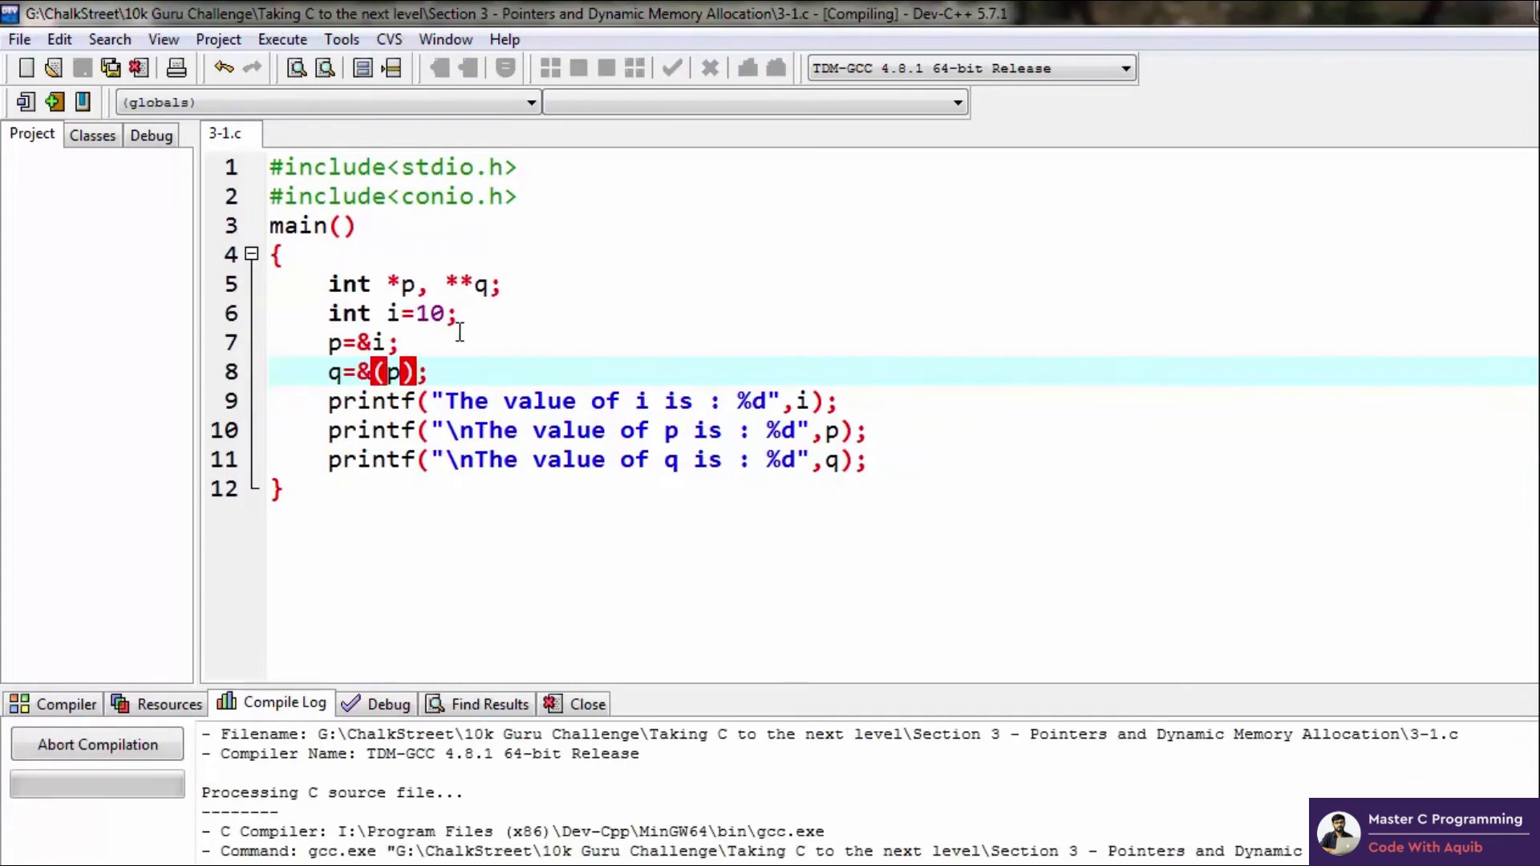
left_click(672, 67)
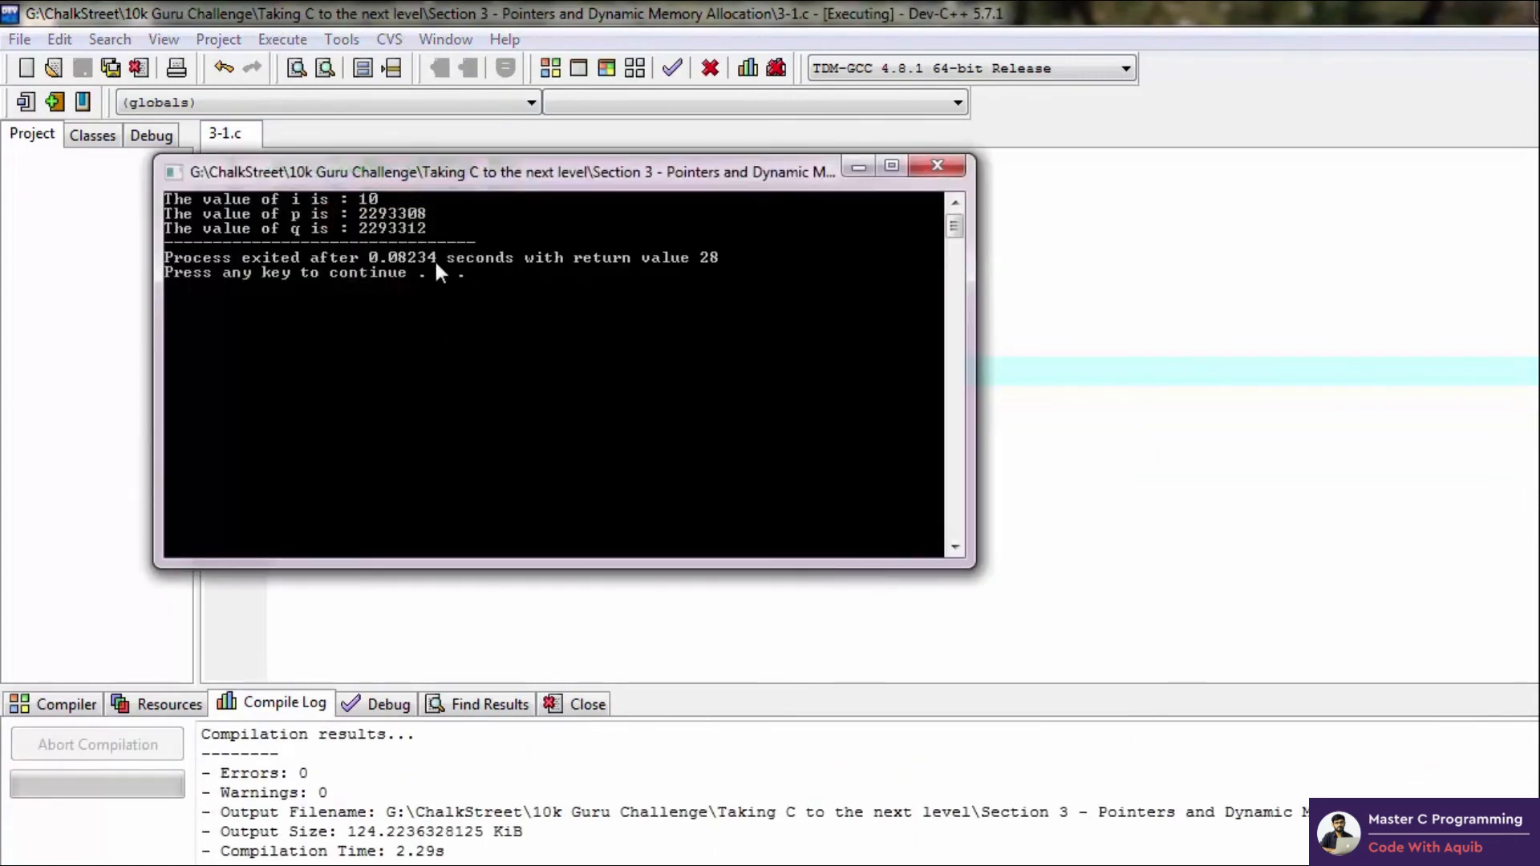
mouse_move(424, 239)
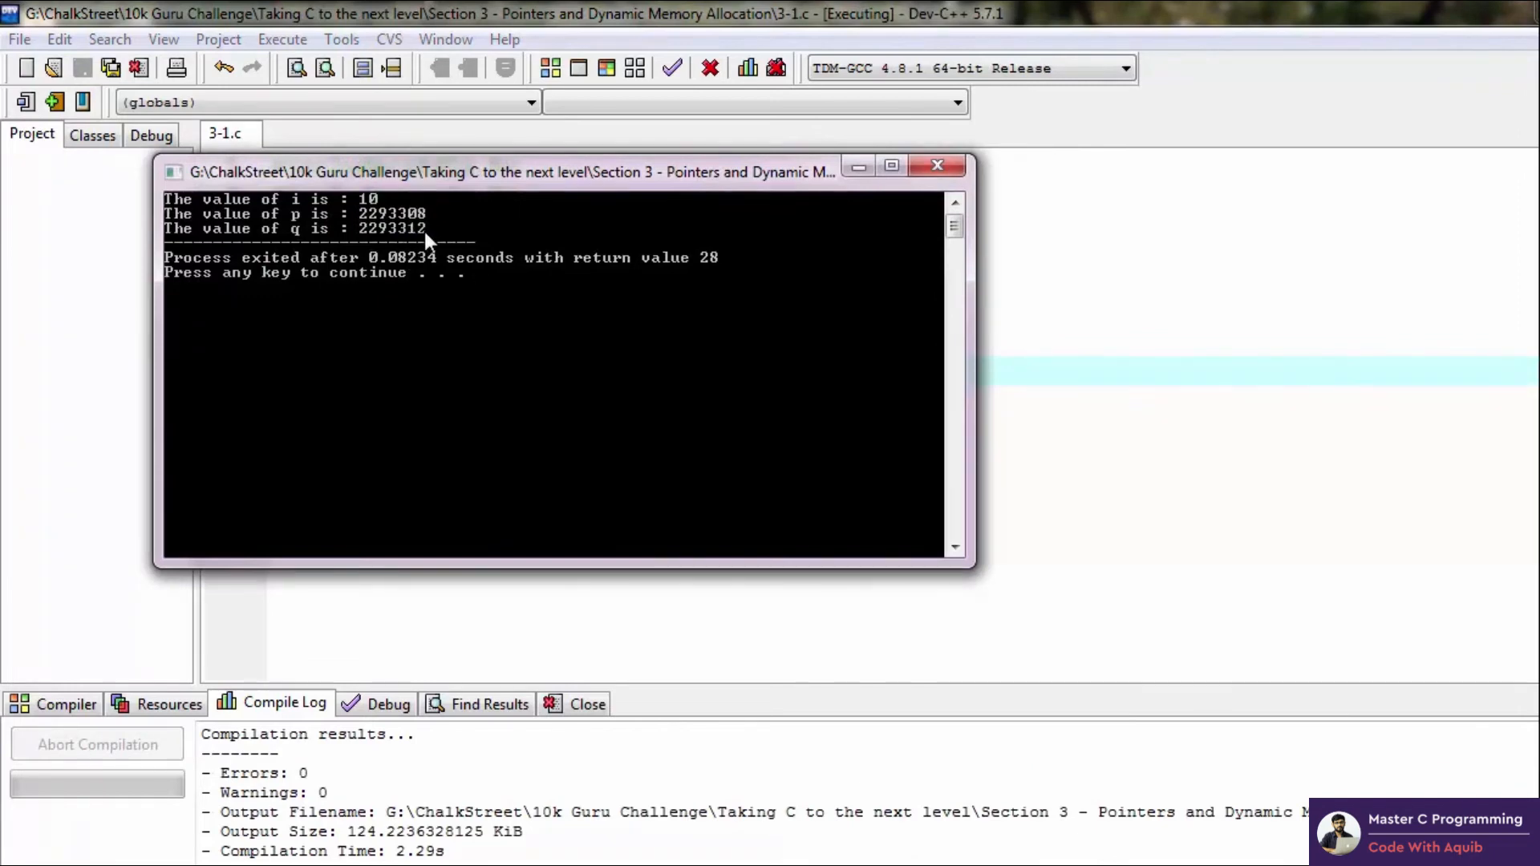
mouse_move(375, 225)
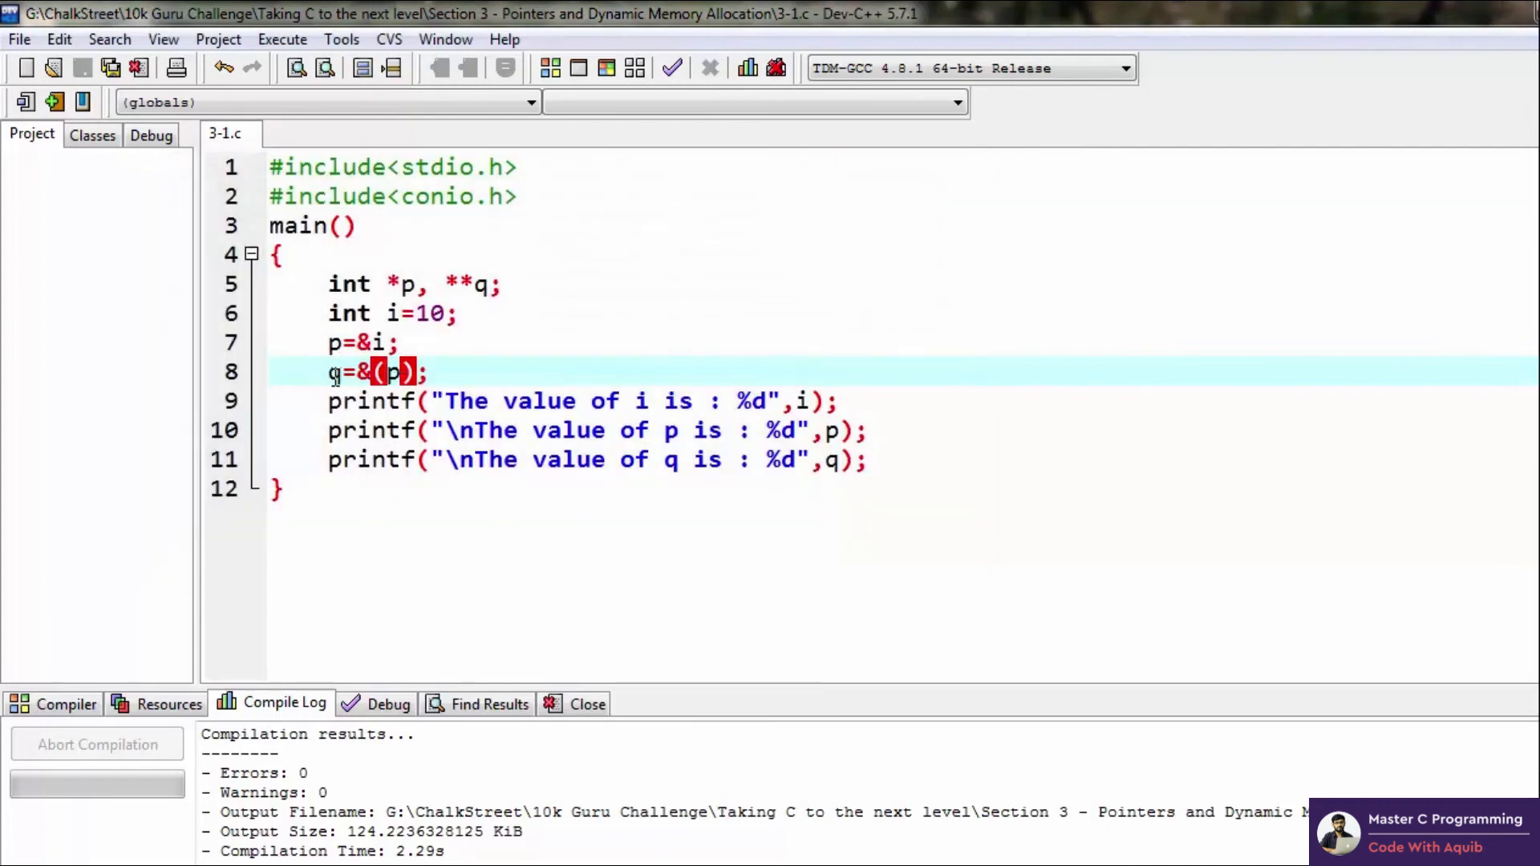
triple_click(376, 370)
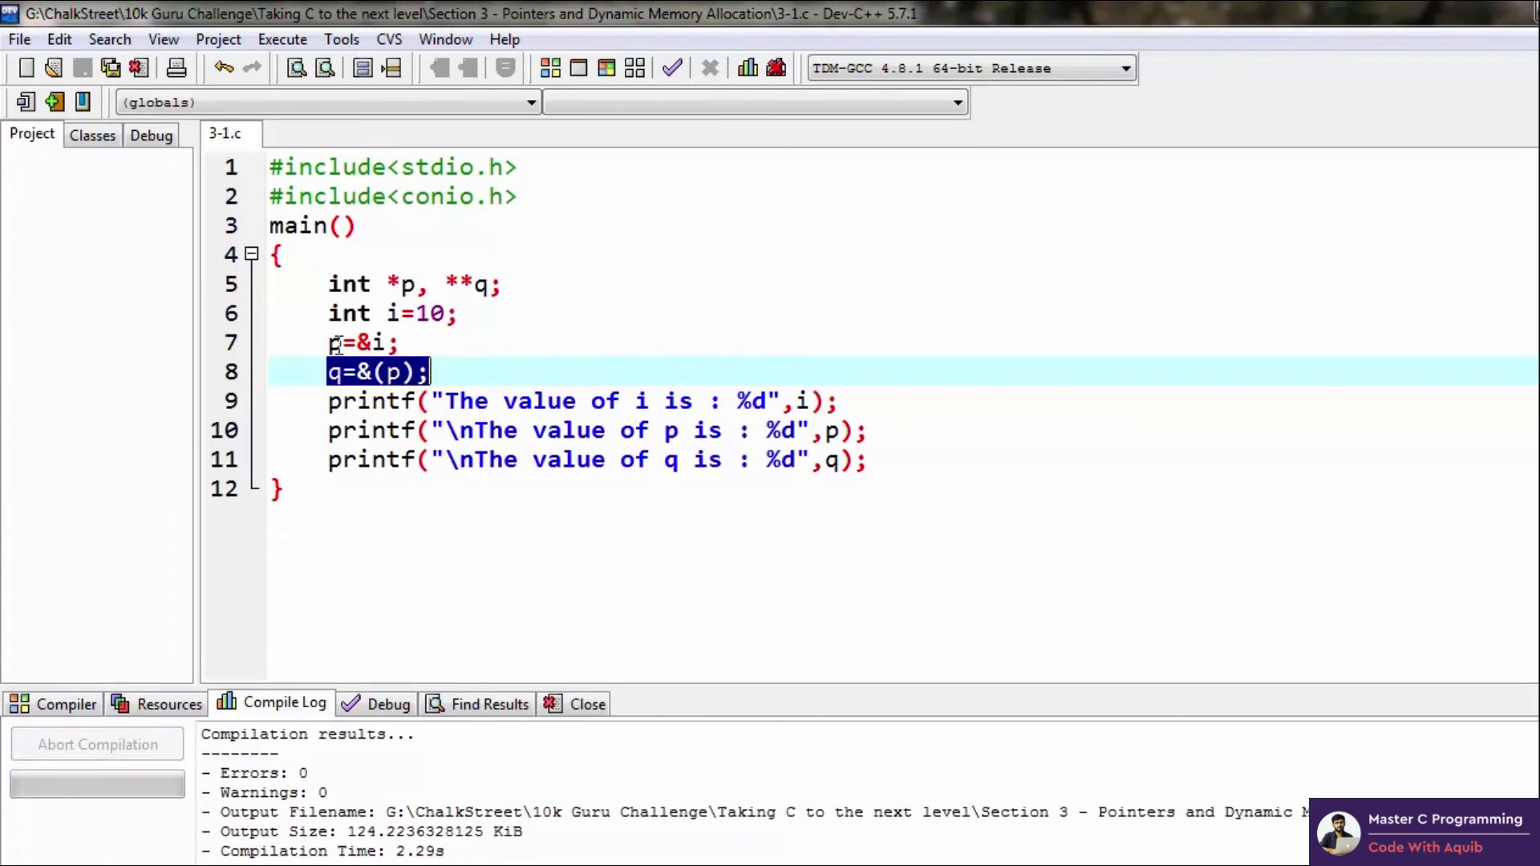
left_click(400, 341)
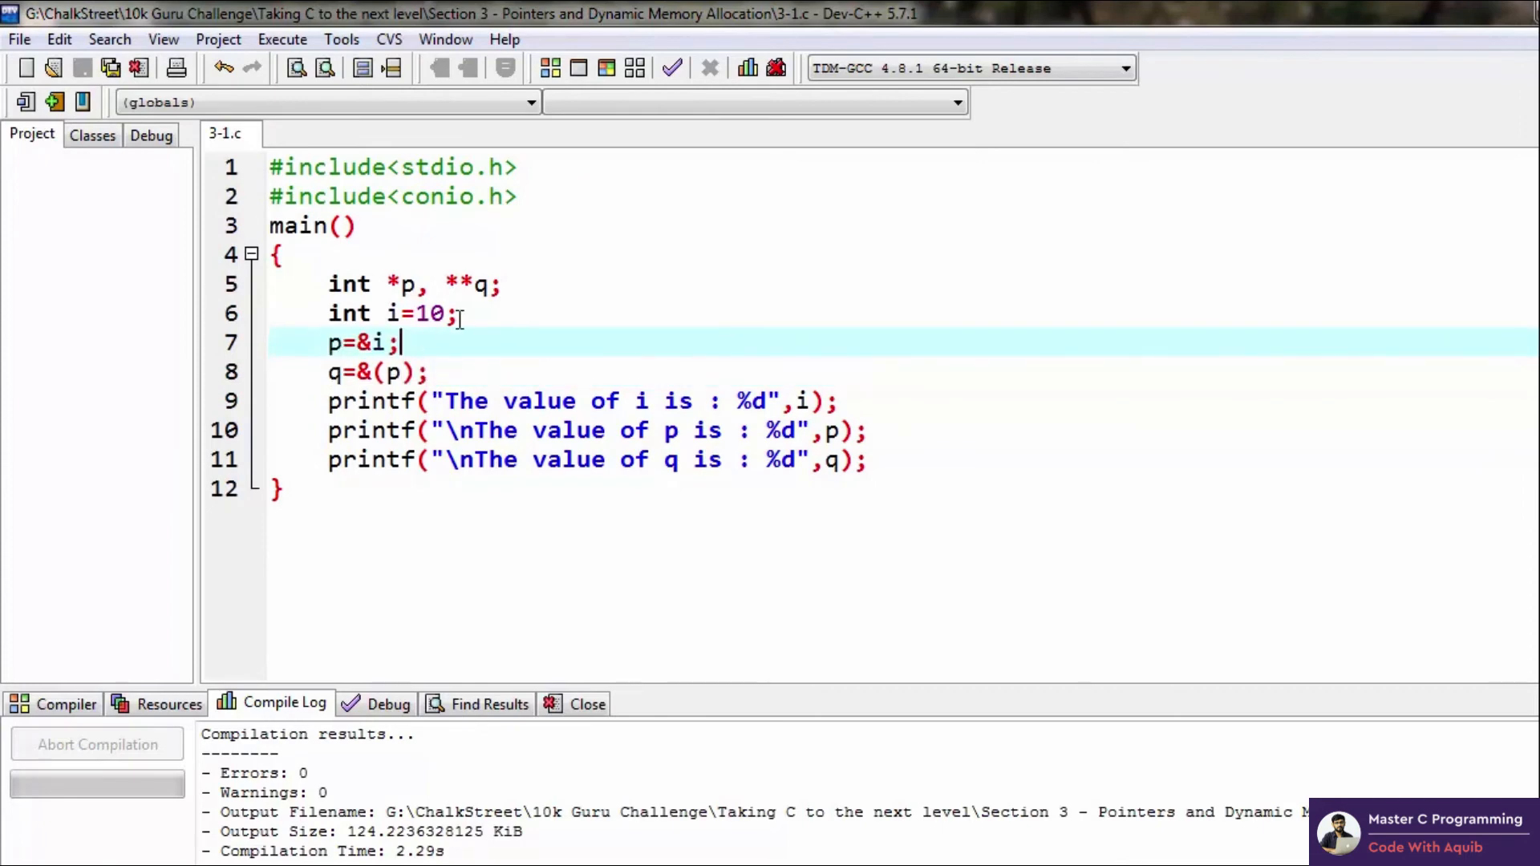
double_click(462, 284)
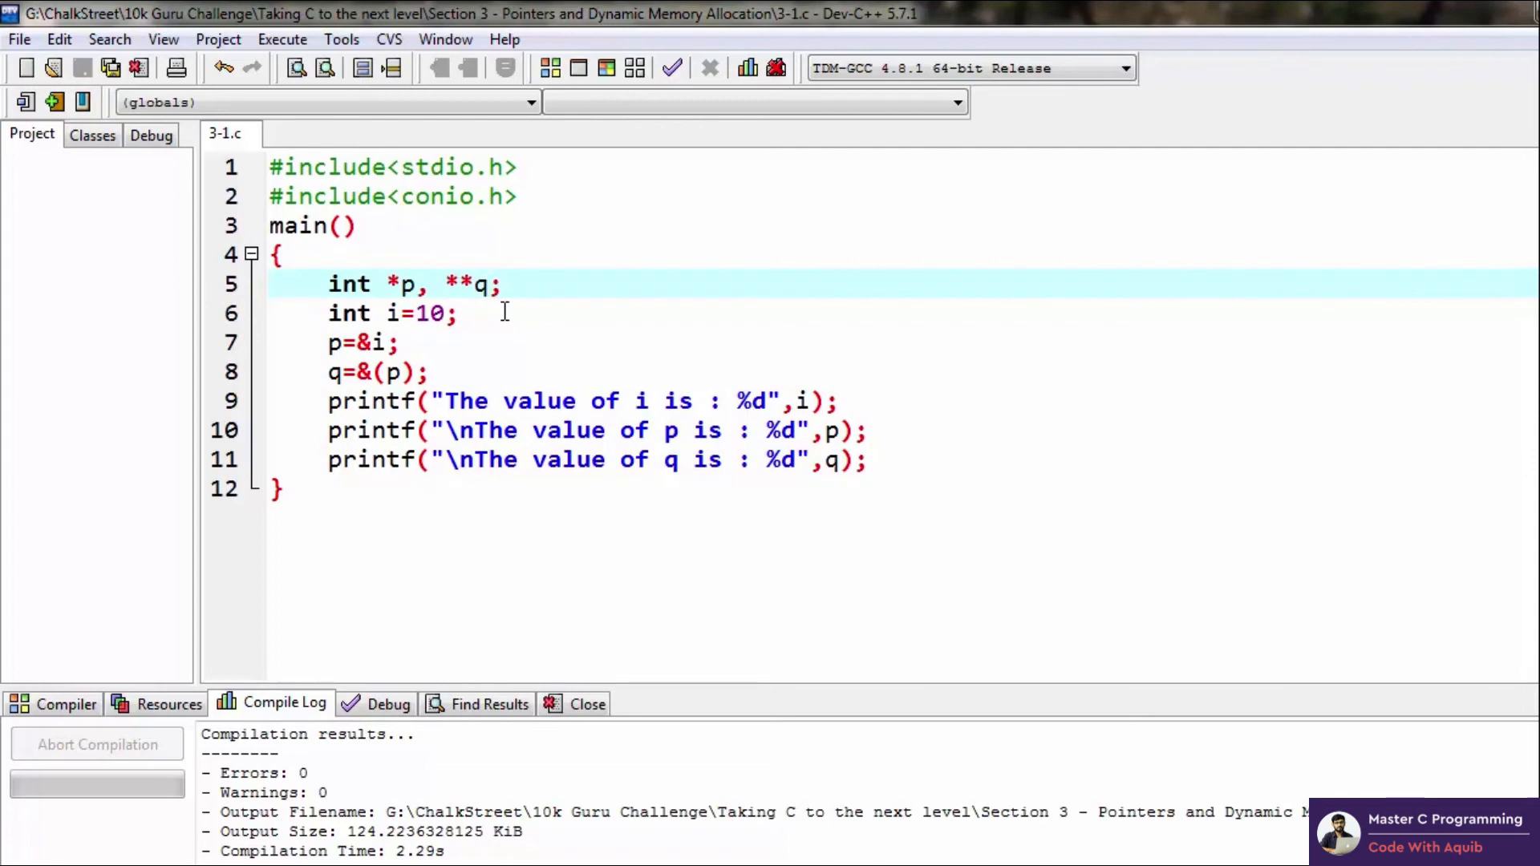
- Add triple pointer ',***z' to the declaration line alongside p and q
type("***")
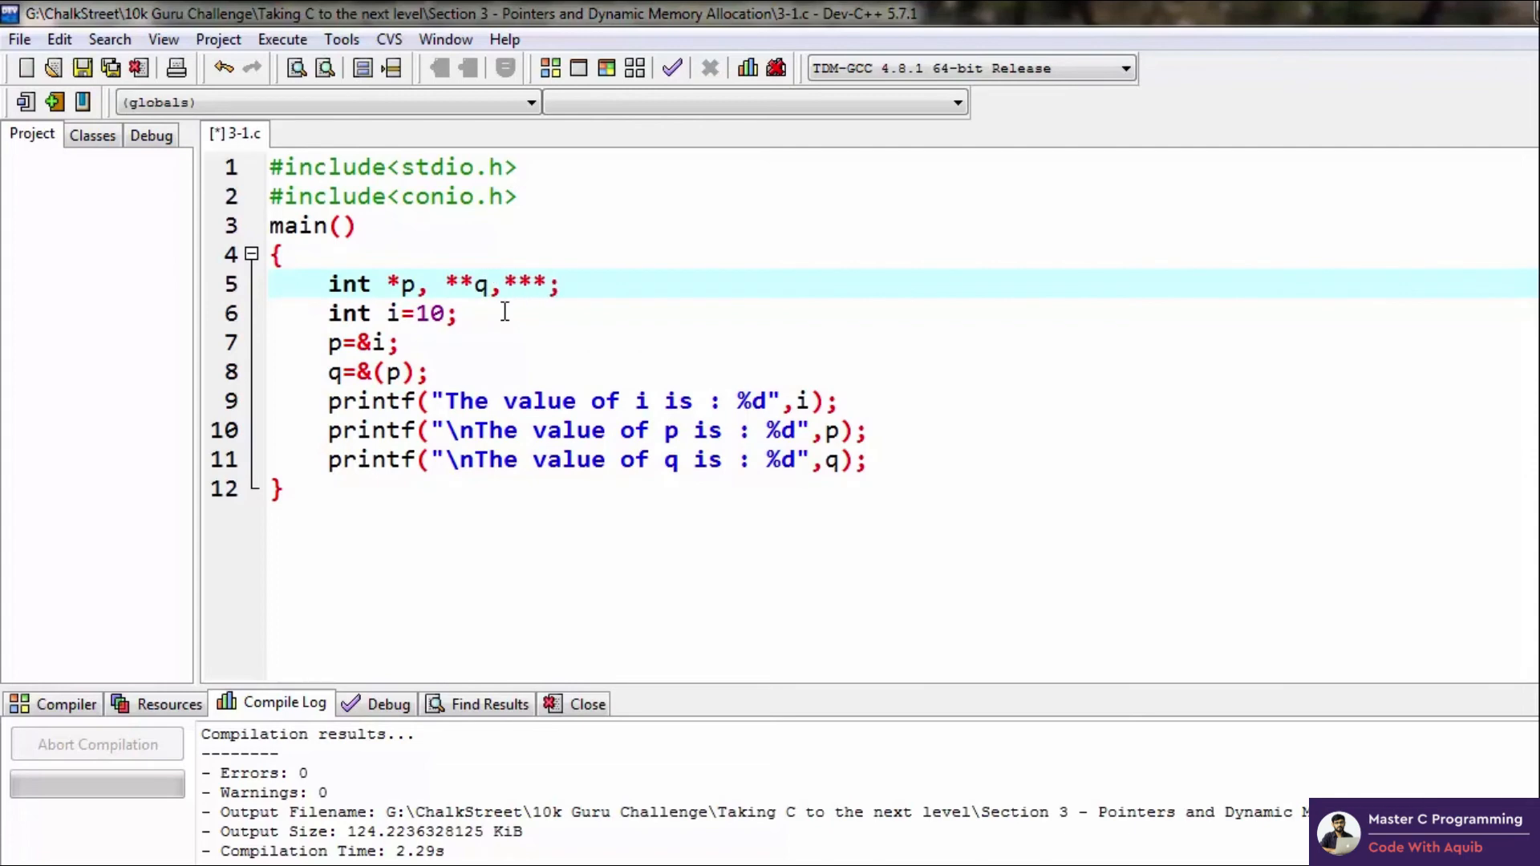
type("z")
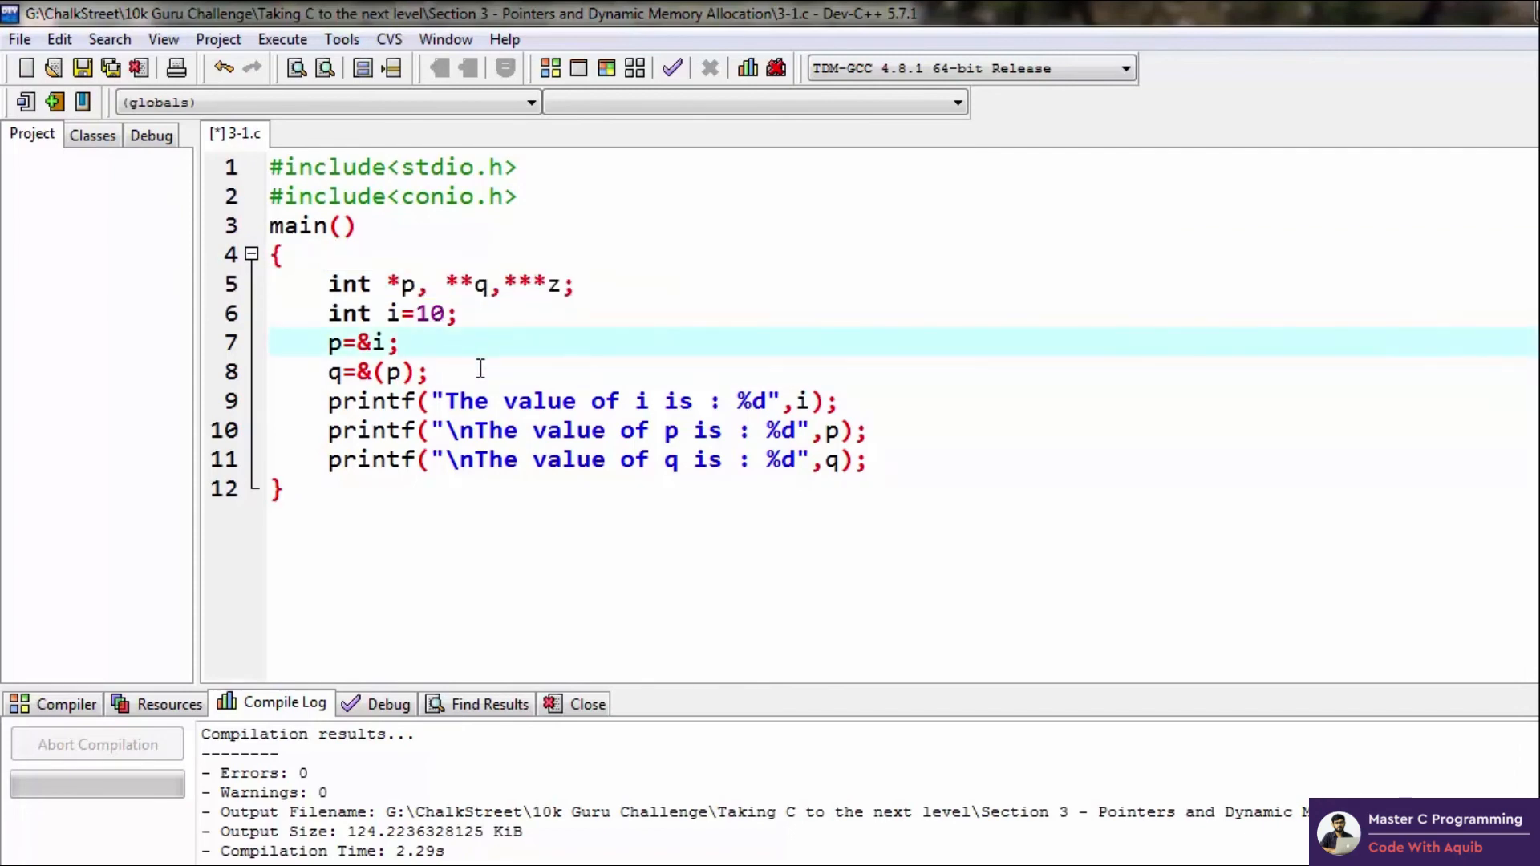
left_click(396, 342)
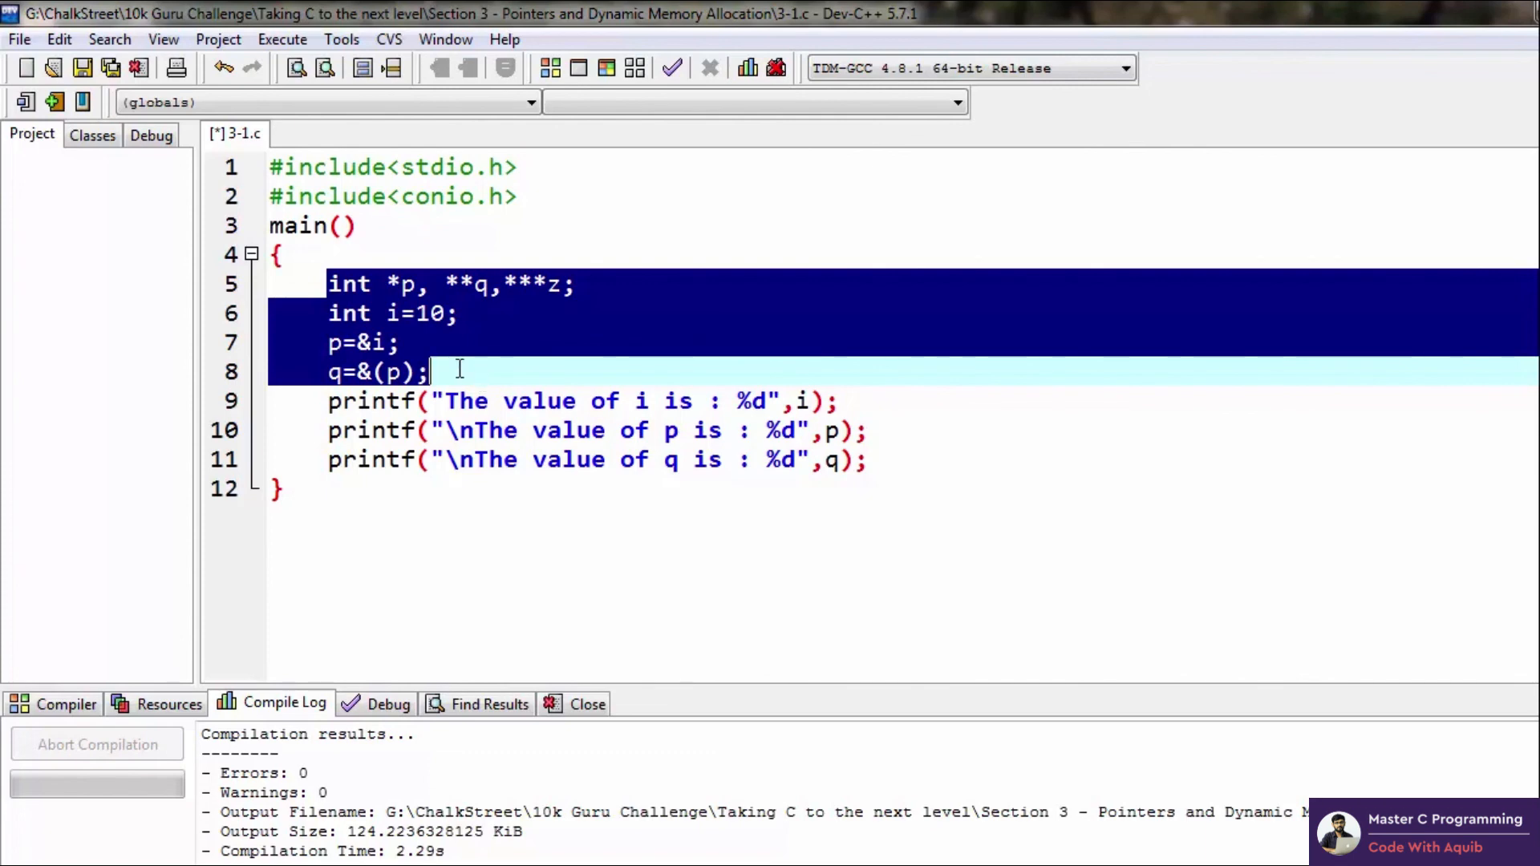
mouse_move(528, 361)
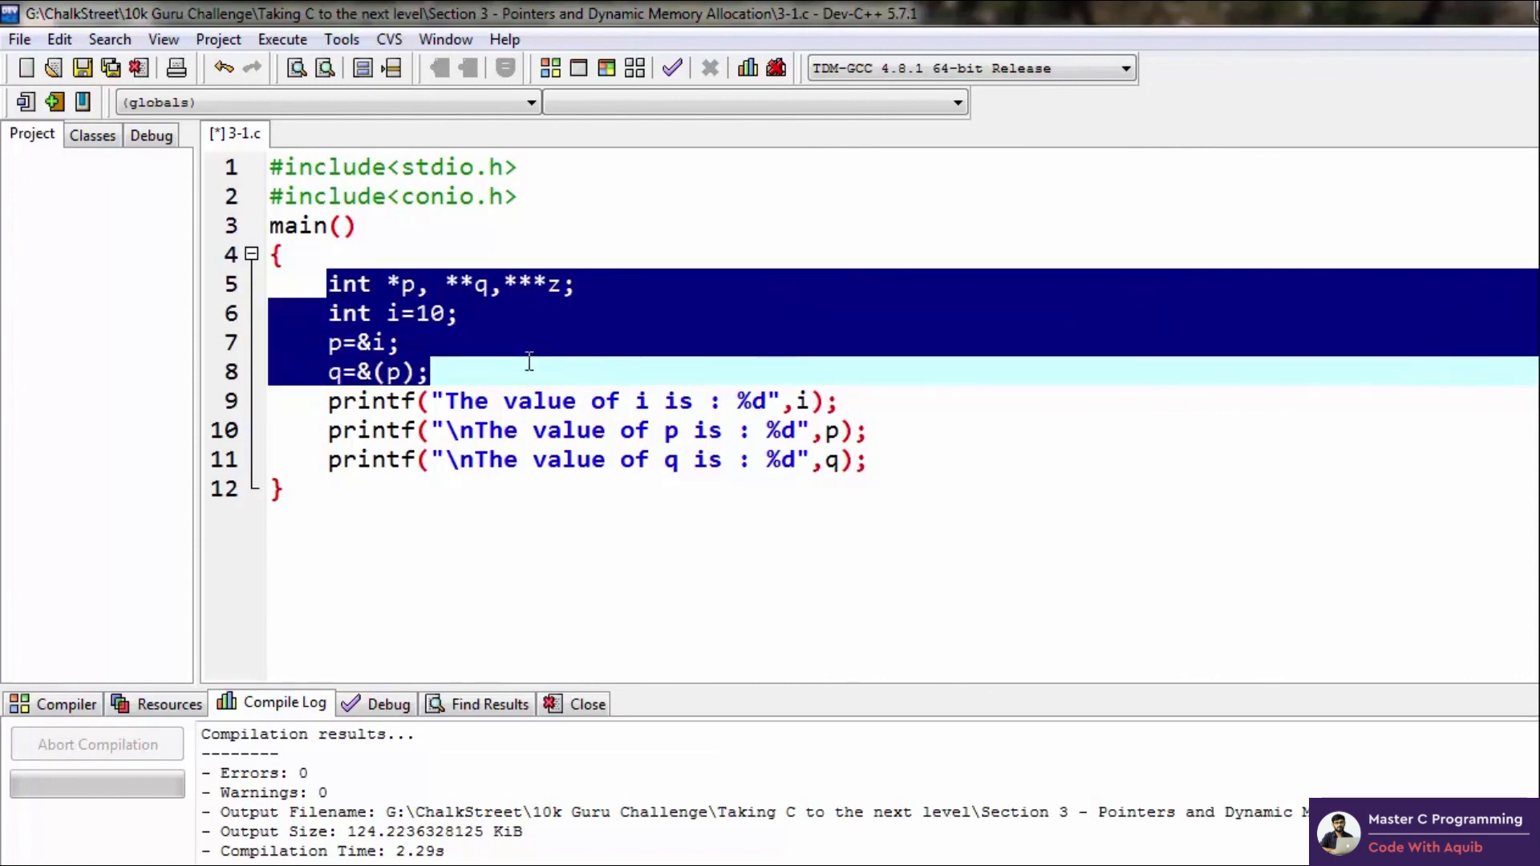